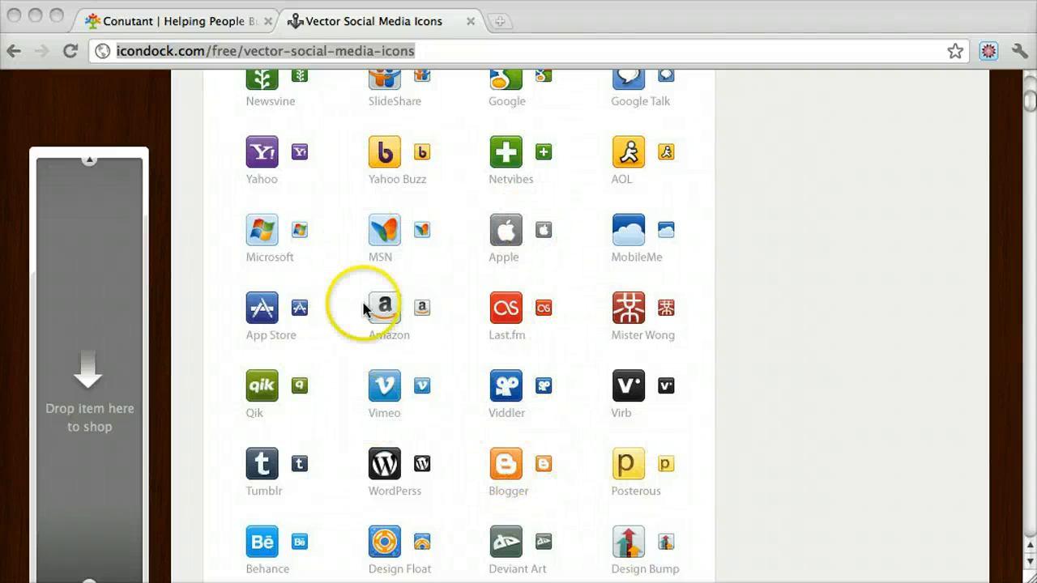
pyautogui.moveTo(765, 437)
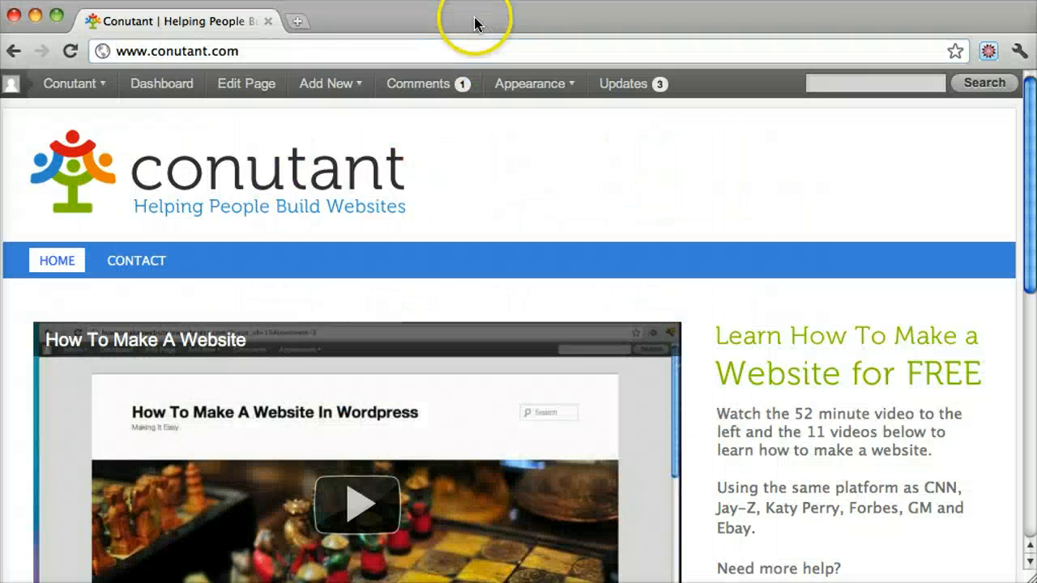
# Log out from the account menu and load the /wp-admin login page.
pyautogui.click(70, 83)
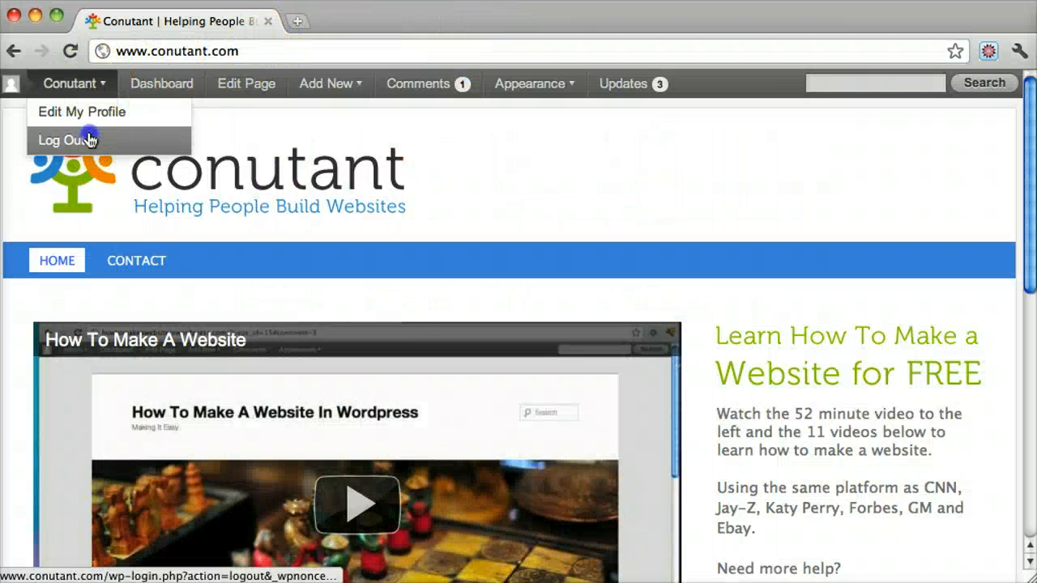
pyautogui.click(61, 140)
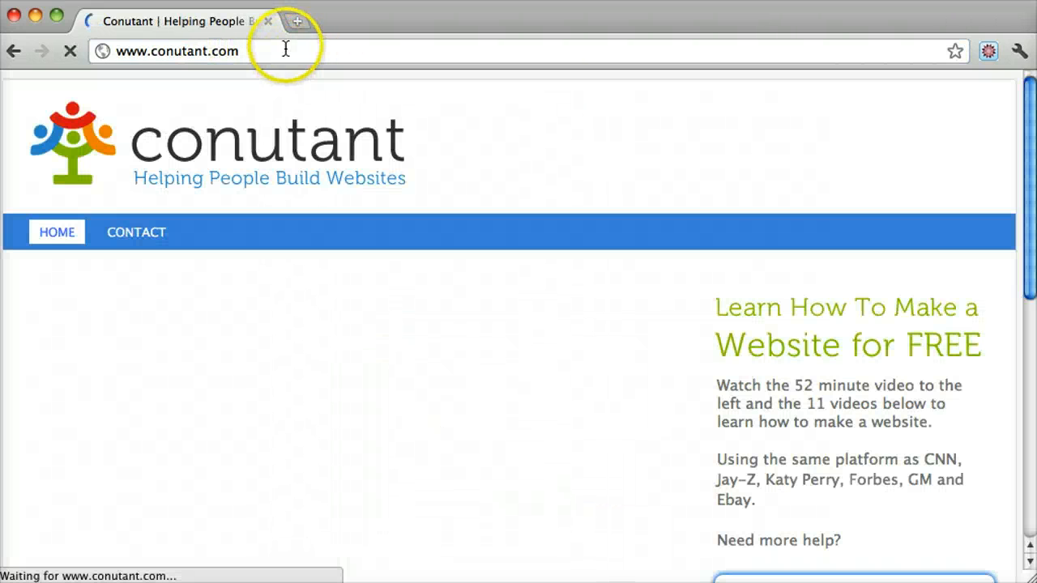
pyautogui.write('/wp-admin%2F&reauth=1')
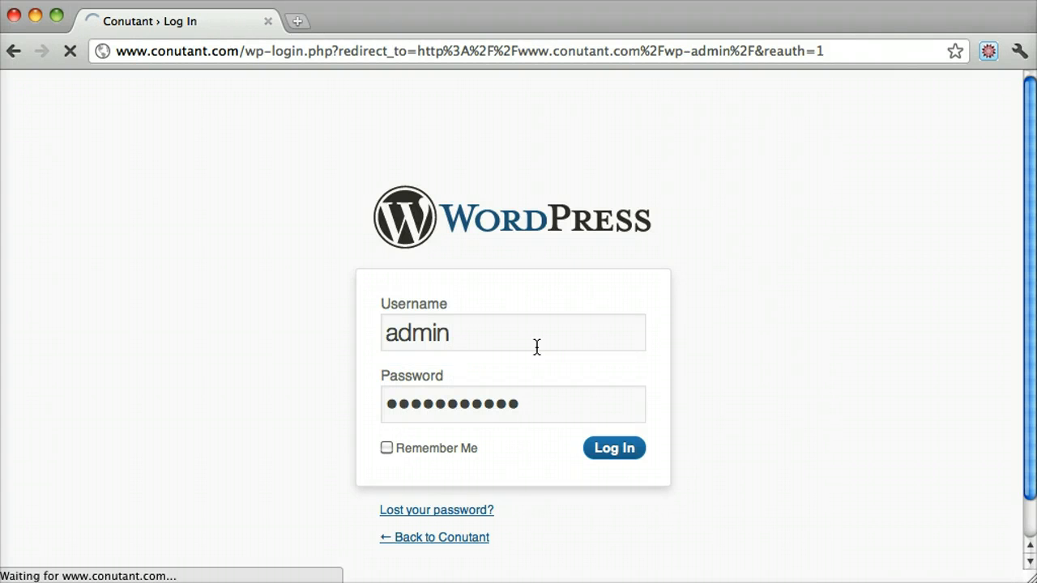
# Log back into the admin and go to the installed plugins list.
pyautogui.click(613, 448)
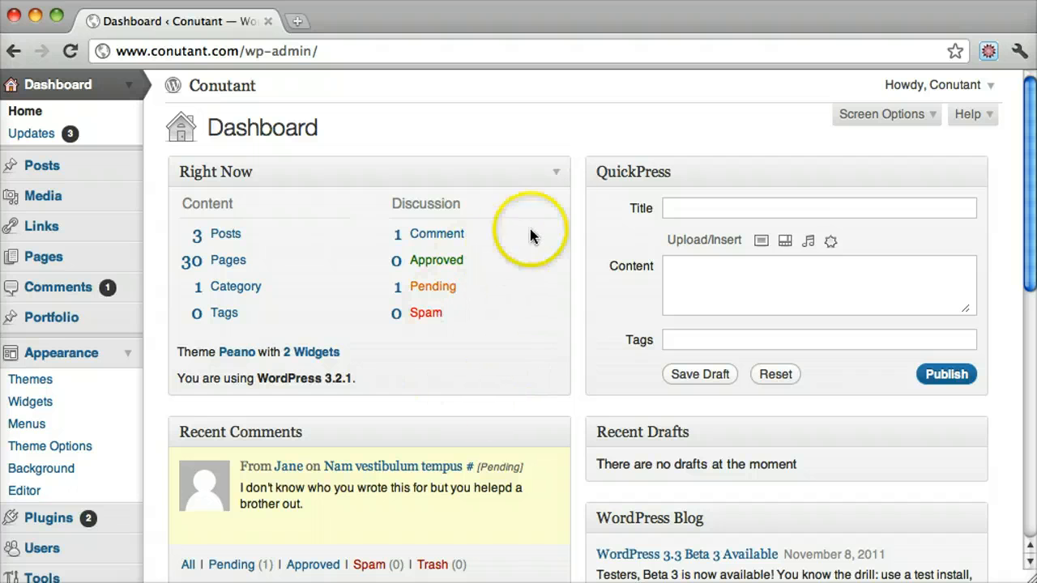
pyautogui.scroll(-3)
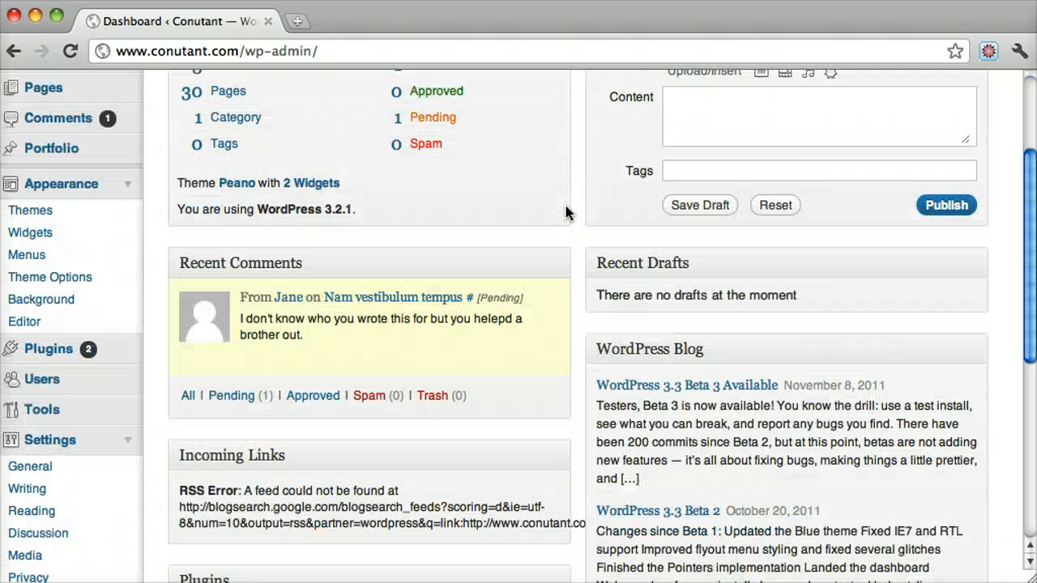
pyautogui.scroll(-3)
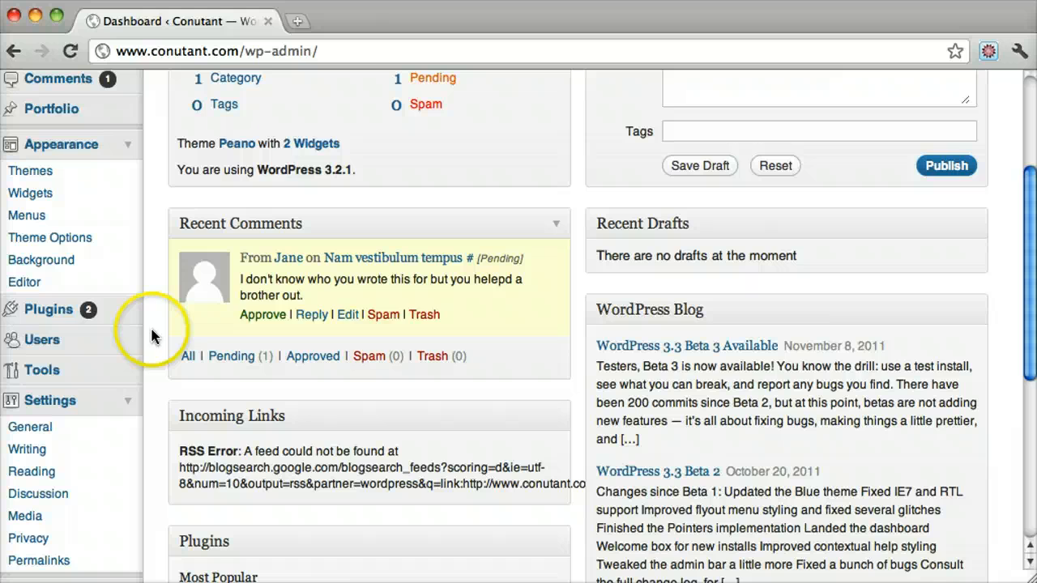
pyautogui.click(48, 310)
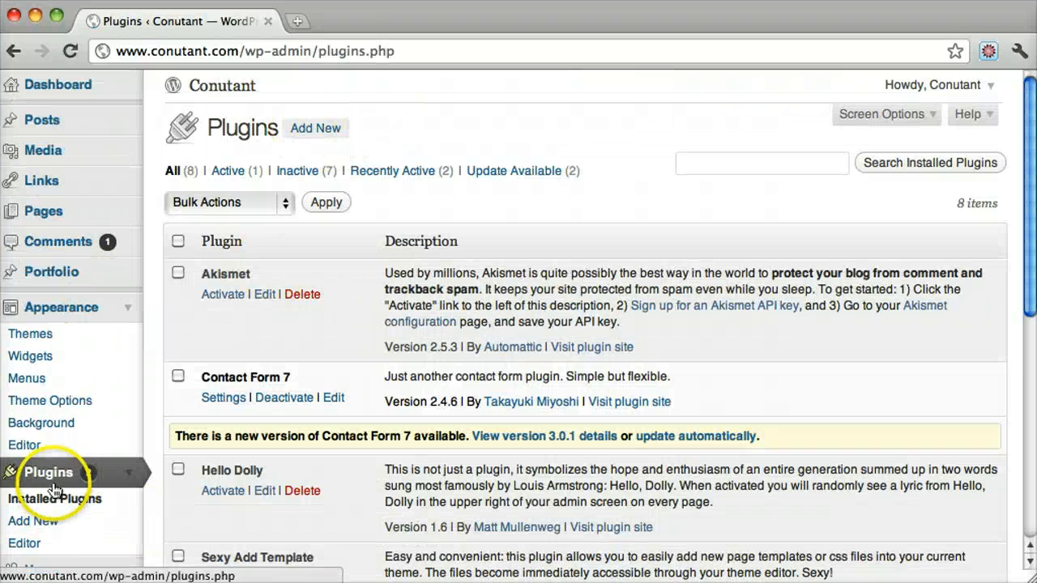
# Search the plugin directory for 'social media widget' from Add New.
pyautogui.click(315, 127)
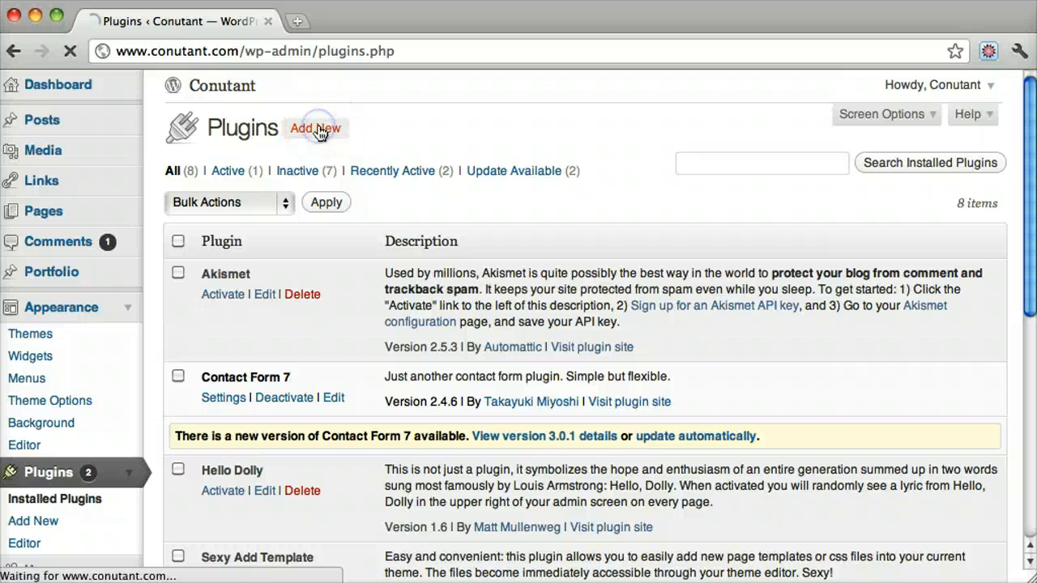
pyautogui.click(315, 128)
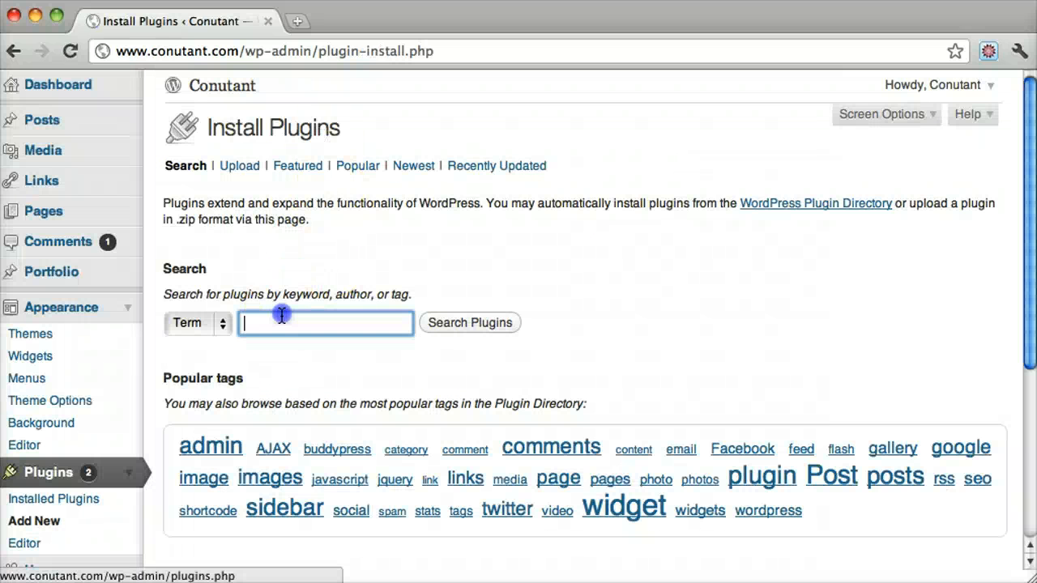
pyautogui.write('social m')
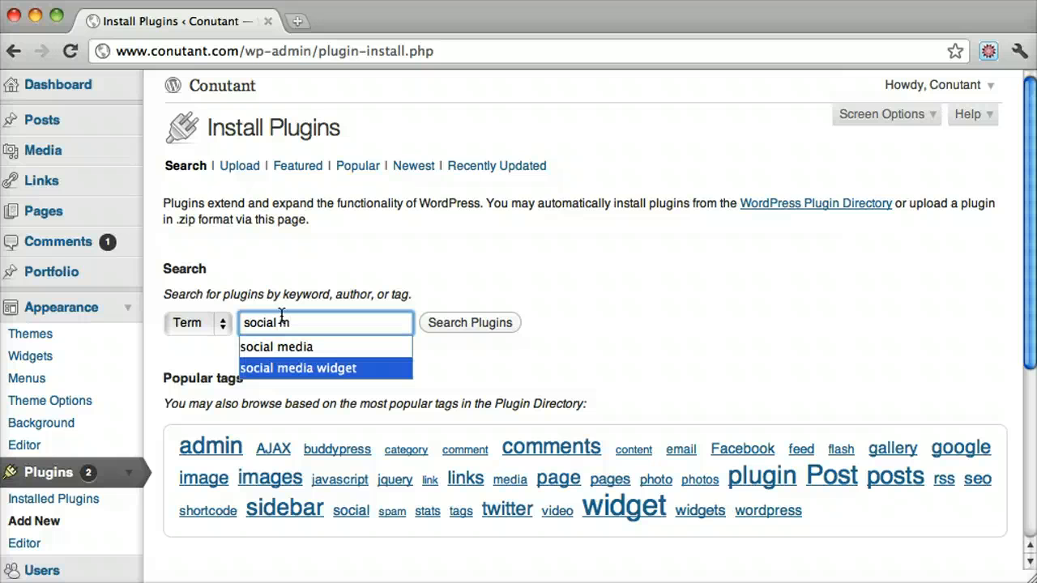
pyautogui.click(470, 323)
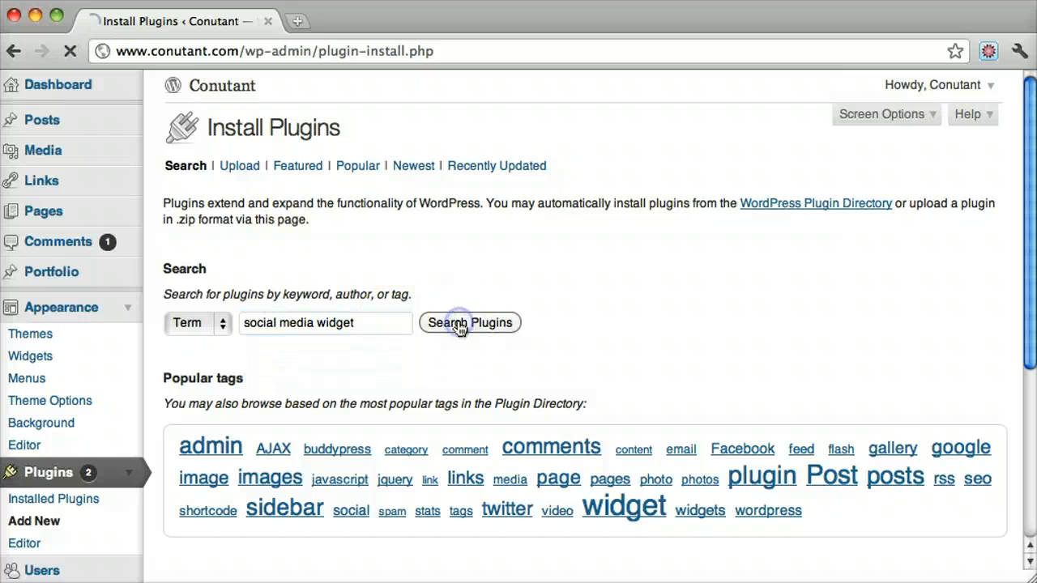
pyautogui.click(470, 322)
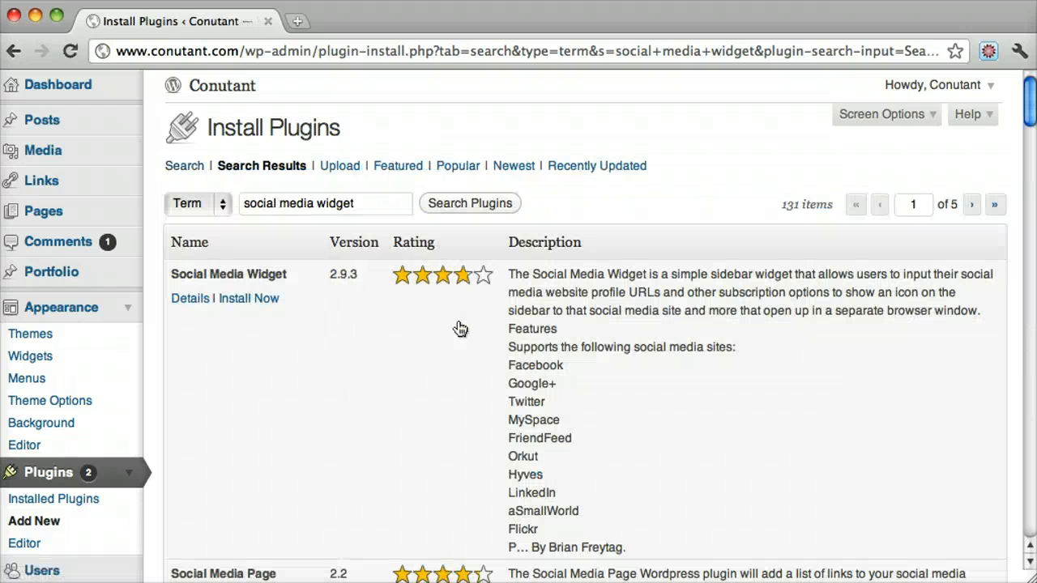
pyautogui.moveTo(190, 298)
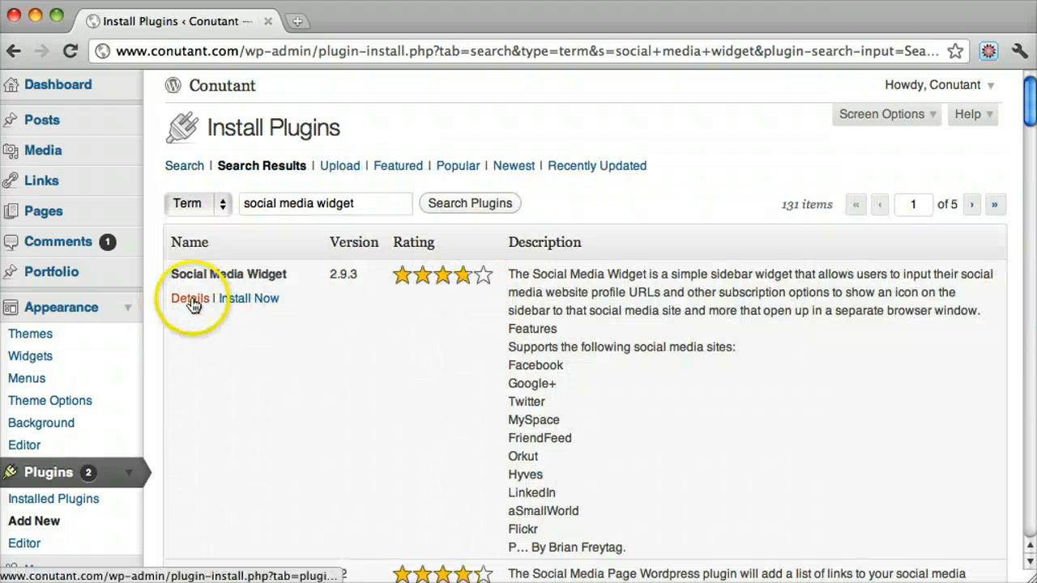
# View Social Media Widget's details and browse its icon pack screenshots.
pyautogui.click(190, 298)
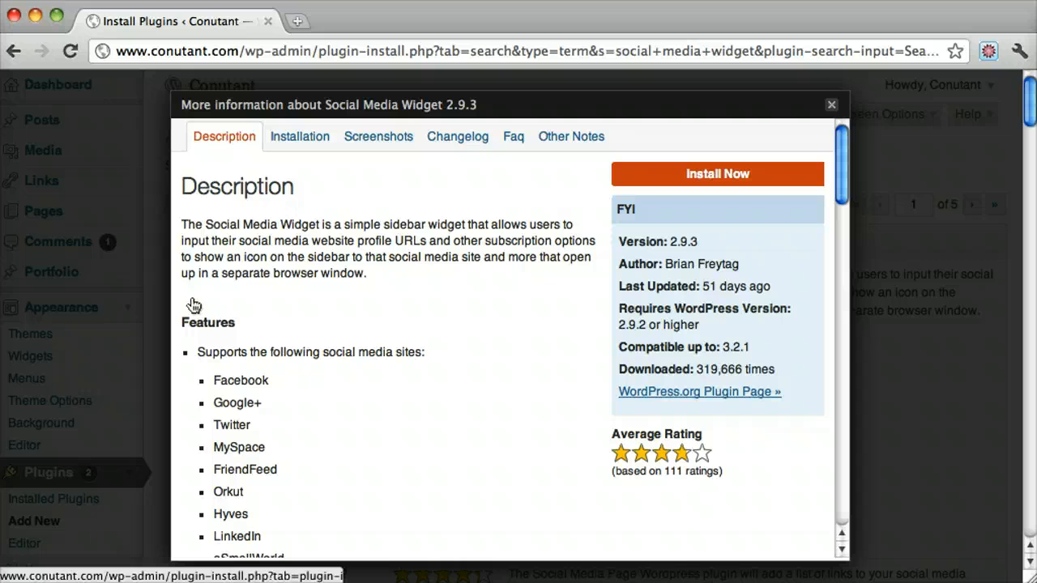
pyautogui.click(378, 136)
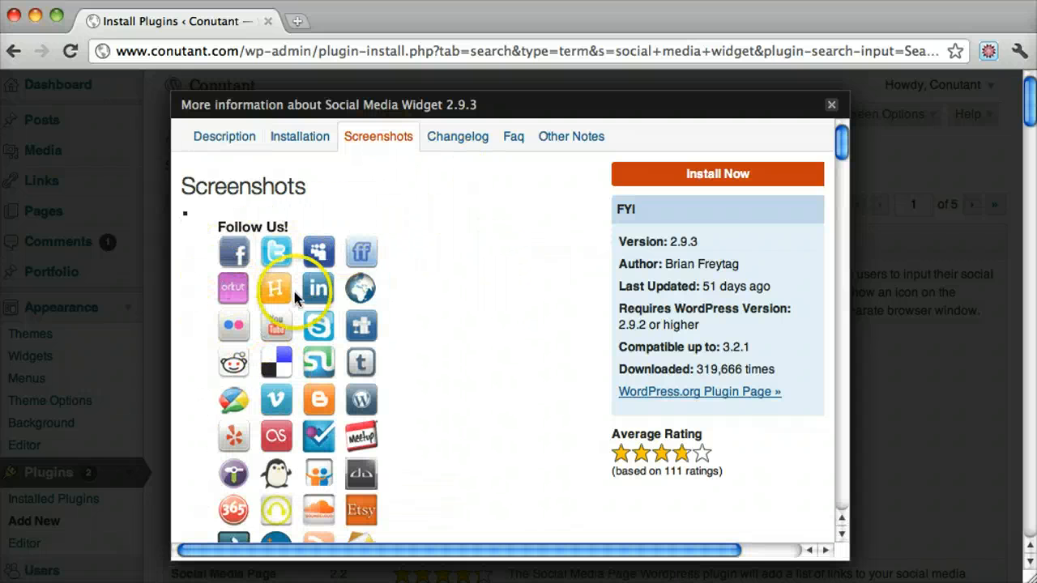
pyautogui.scroll(-3)
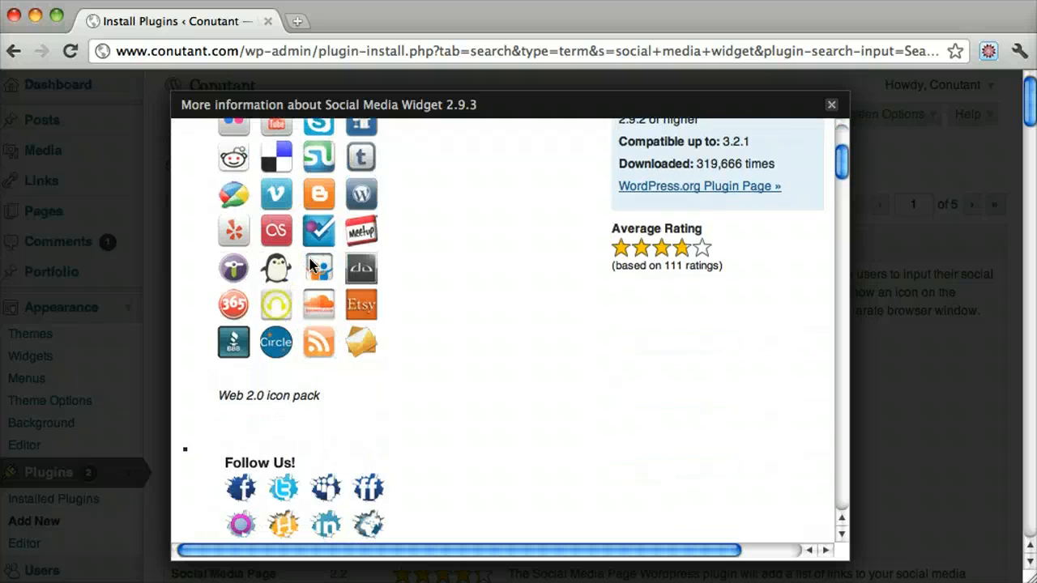
pyautogui.scroll(-3)
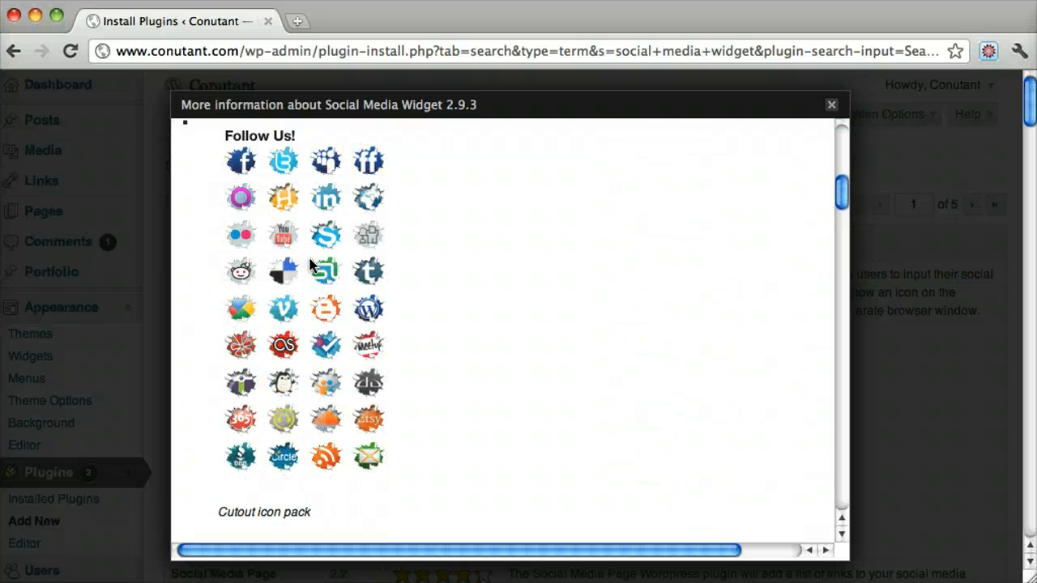
pyautogui.scroll(-3)
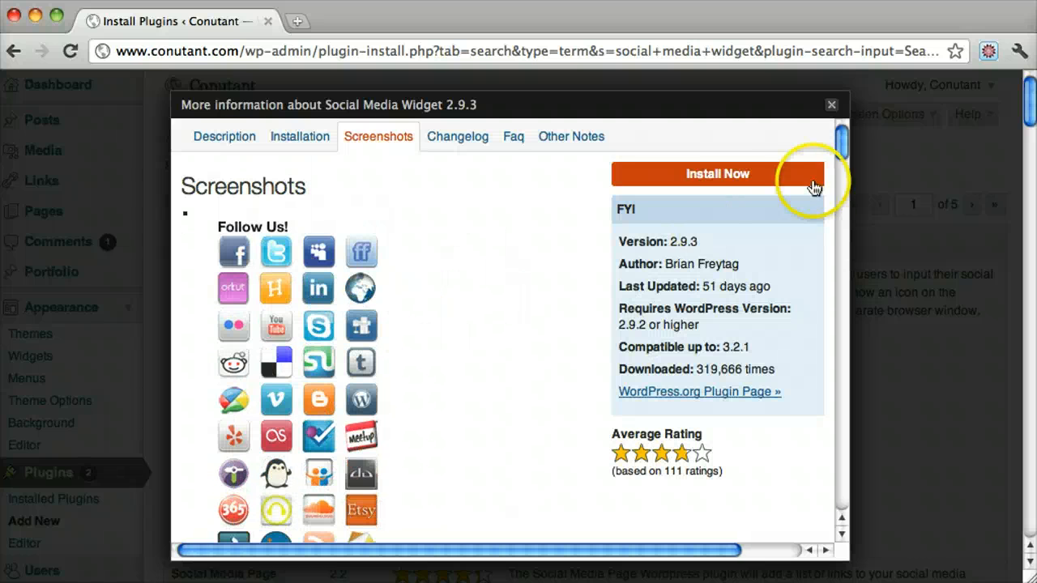
# Install and activate Social Media Widget 2.9.3.
pyautogui.click(716, 173)
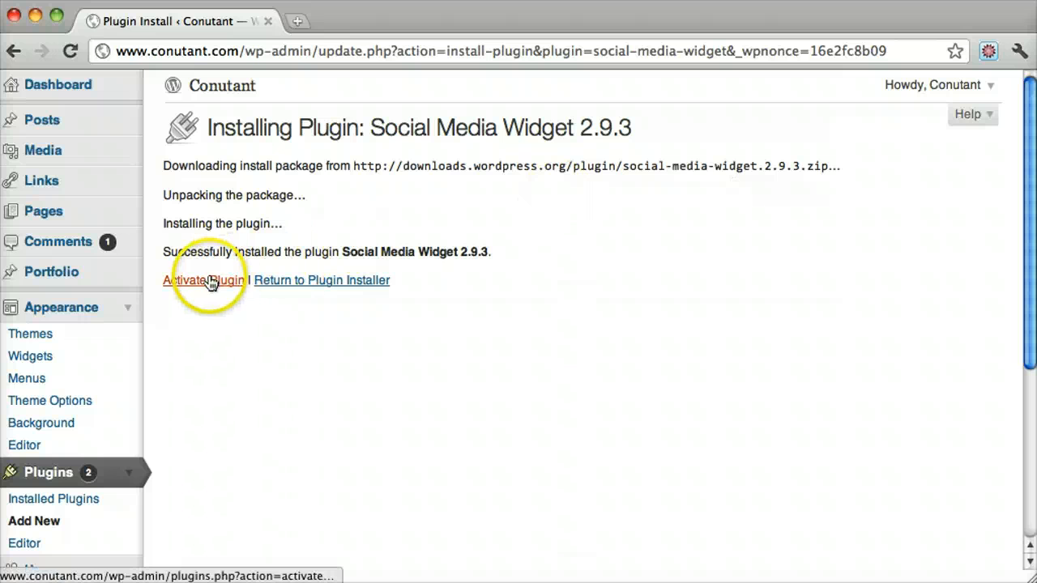
pyautogui.click(204, 279)
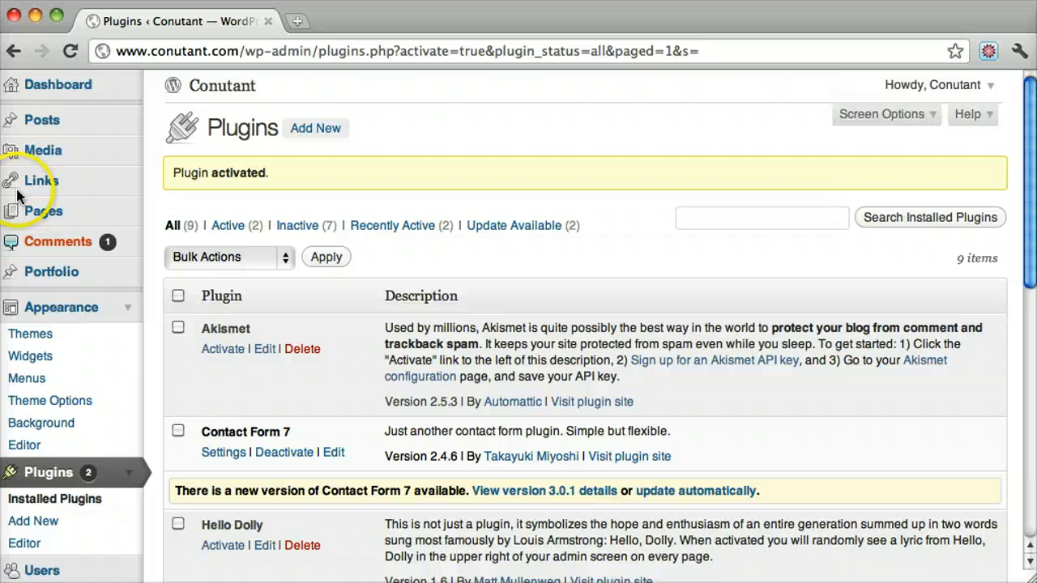
pyautogui.moveTo(43, 212)
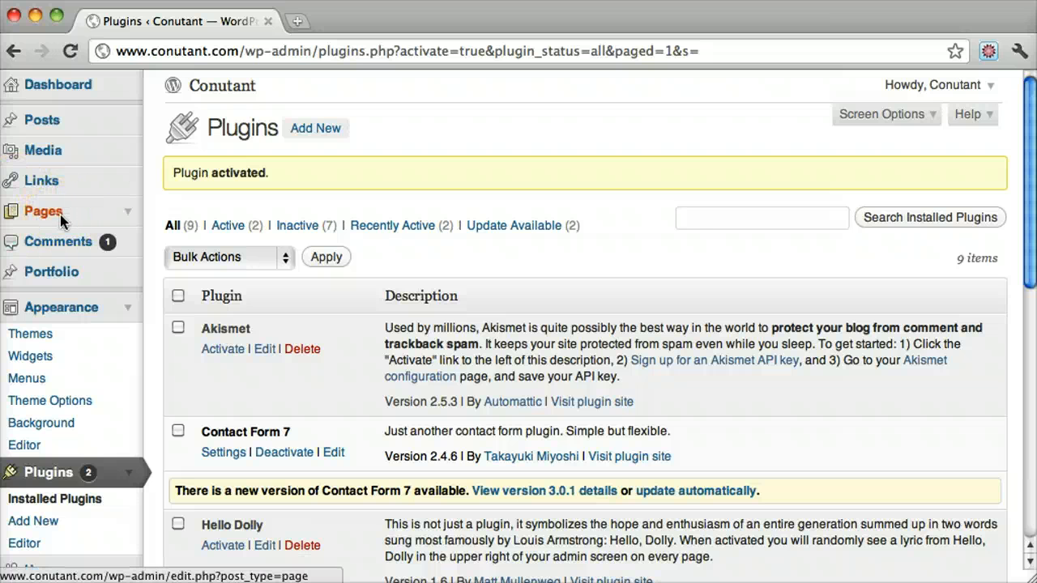
# Create a new page titled 'Social Media PAGE' with text 'test page with sidebar'.
pyautogui.click(42, 211)
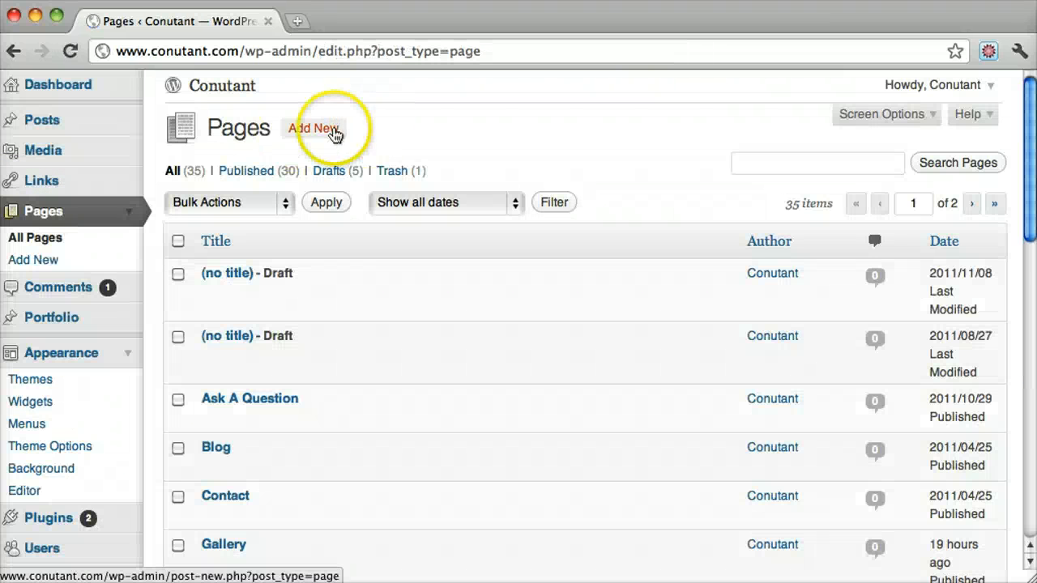
pyautogui.click(314, 128)
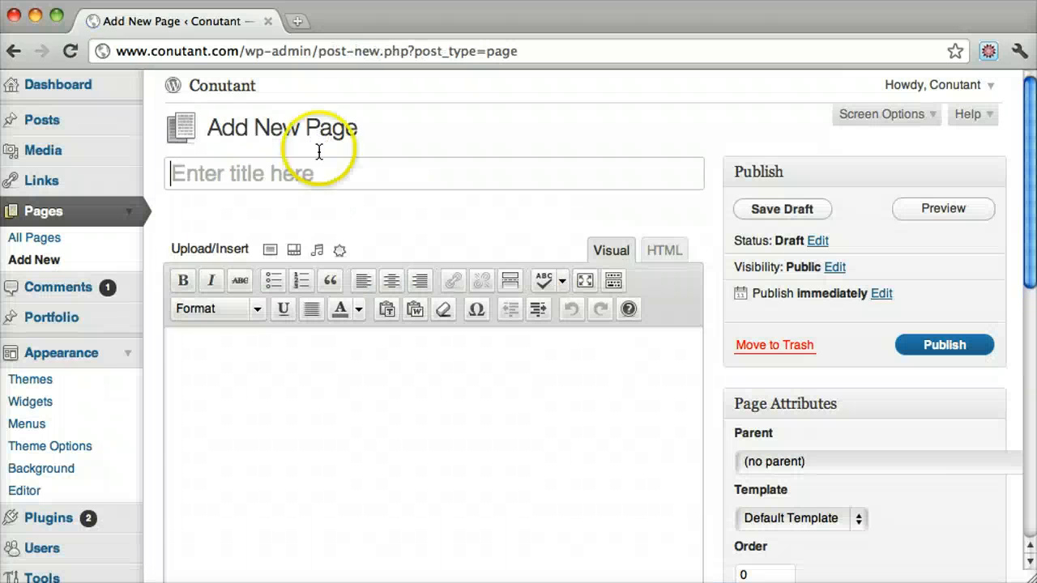
pyautogui.write('Social')
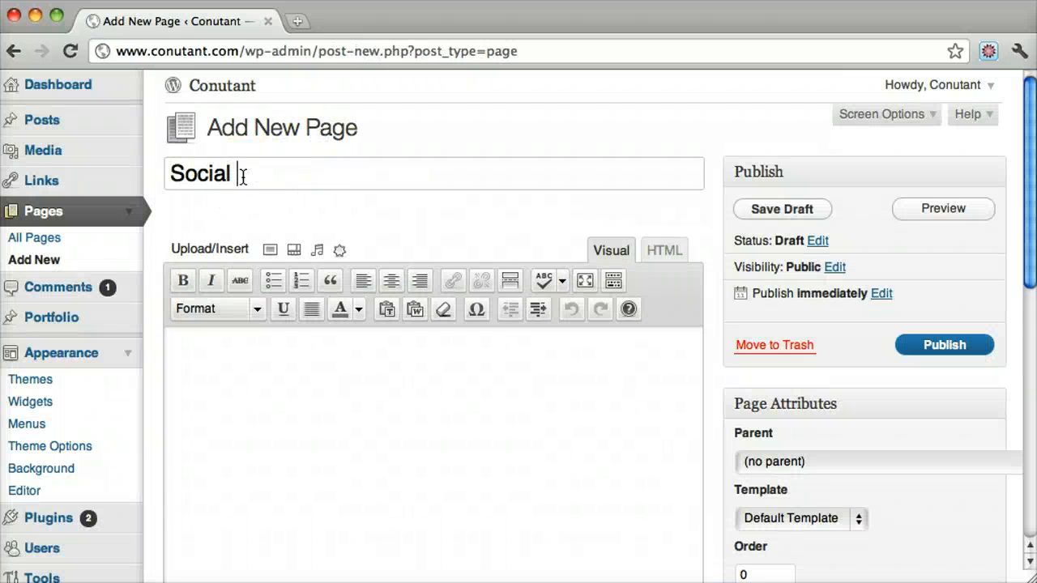
pyautogui.write('Media PAG')
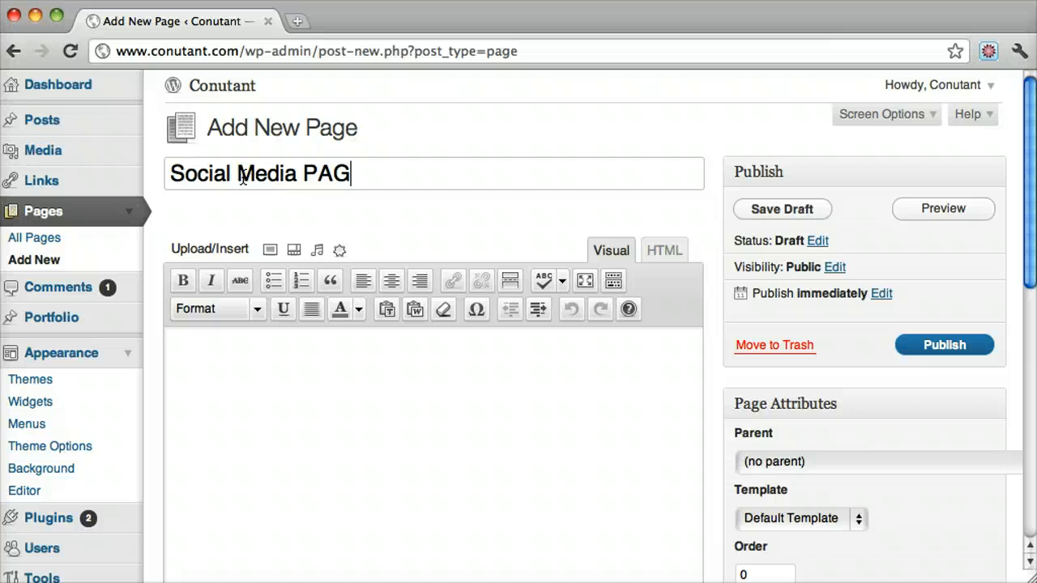
pyautogui.write('E')
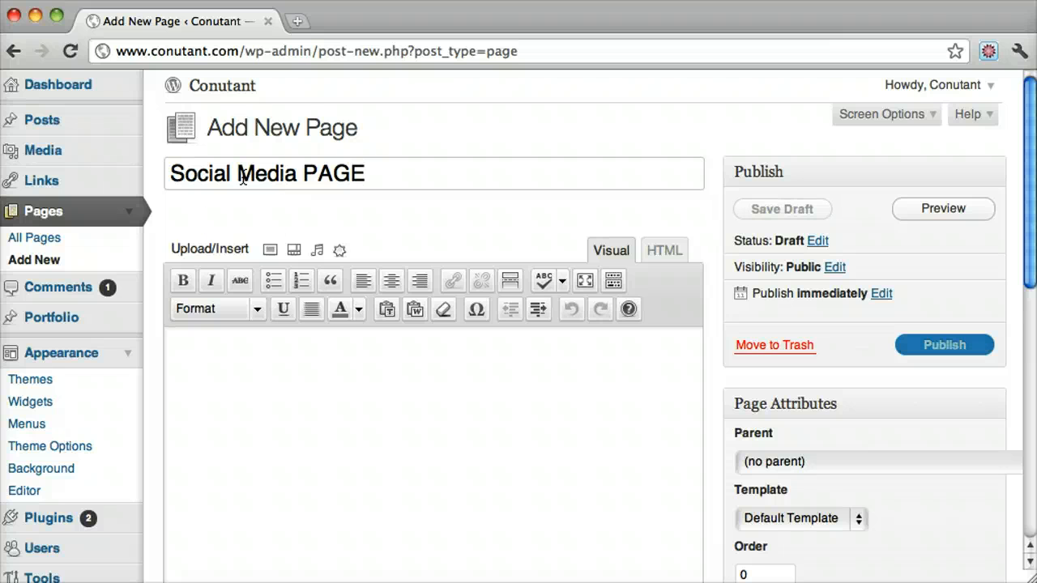
pyautogui.write('test')
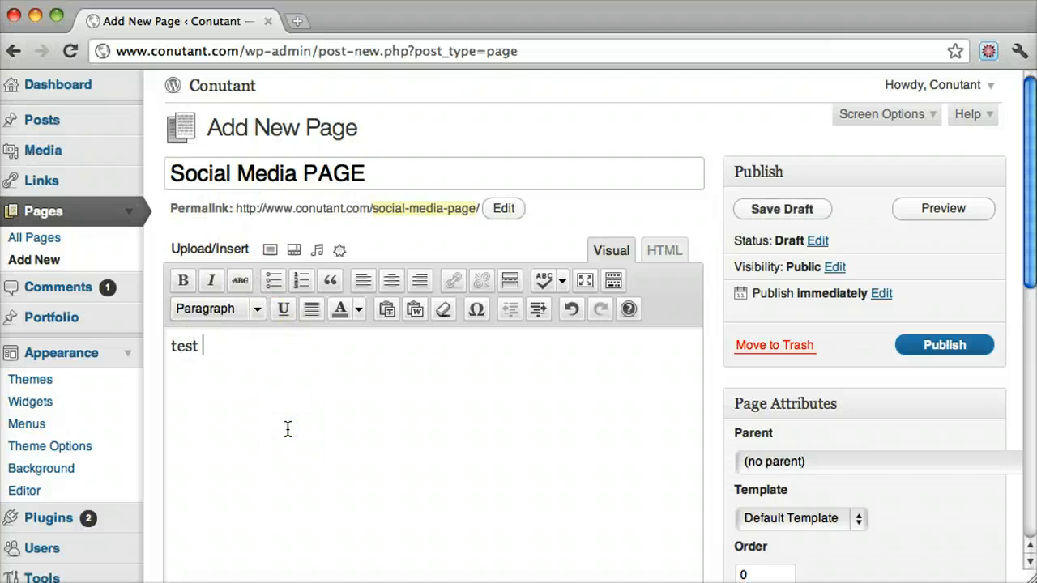
pyautogui.write('page with sidebar')
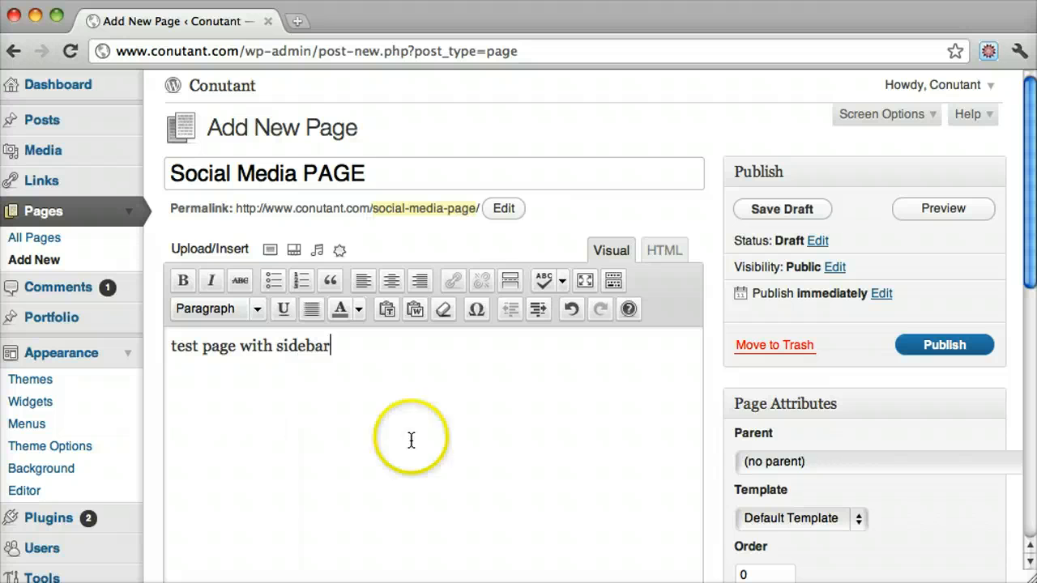
# Set the page template to Page with Sidebar and publish it.
pyautogui.scroll(-3)
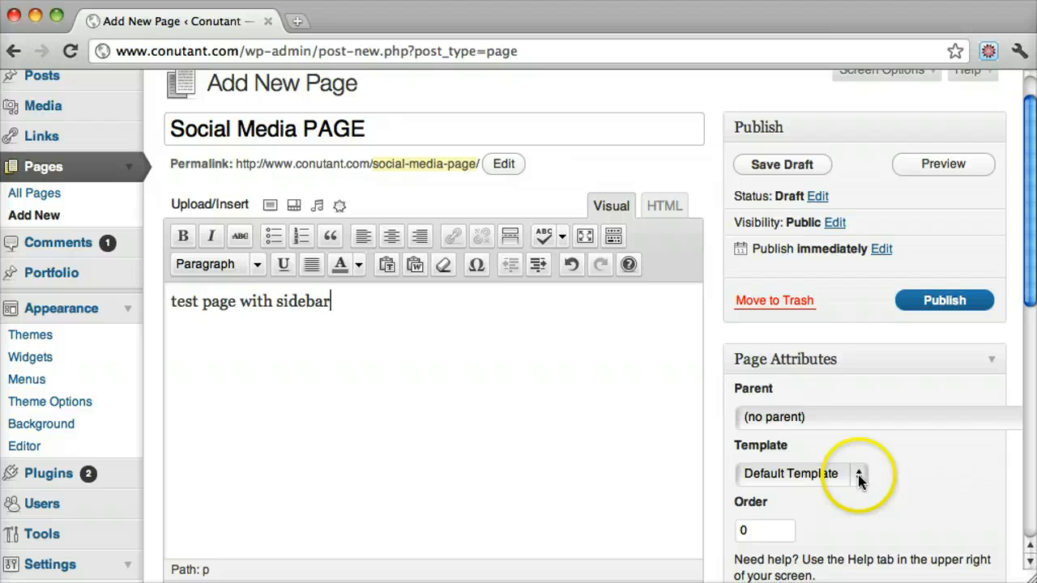
pyautogui.moveTo(911, 474)
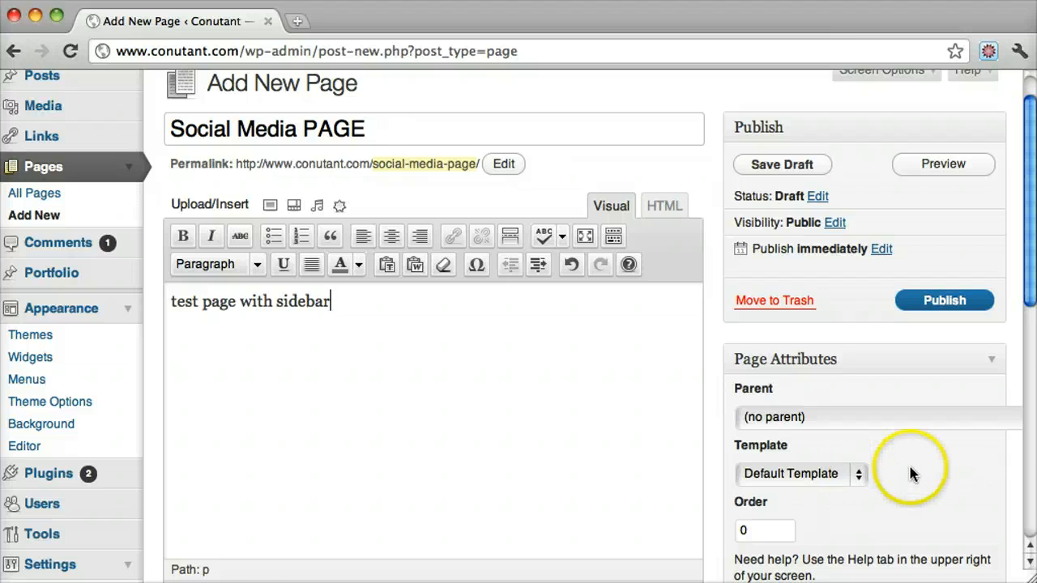
pyautogui.scroll(-3)
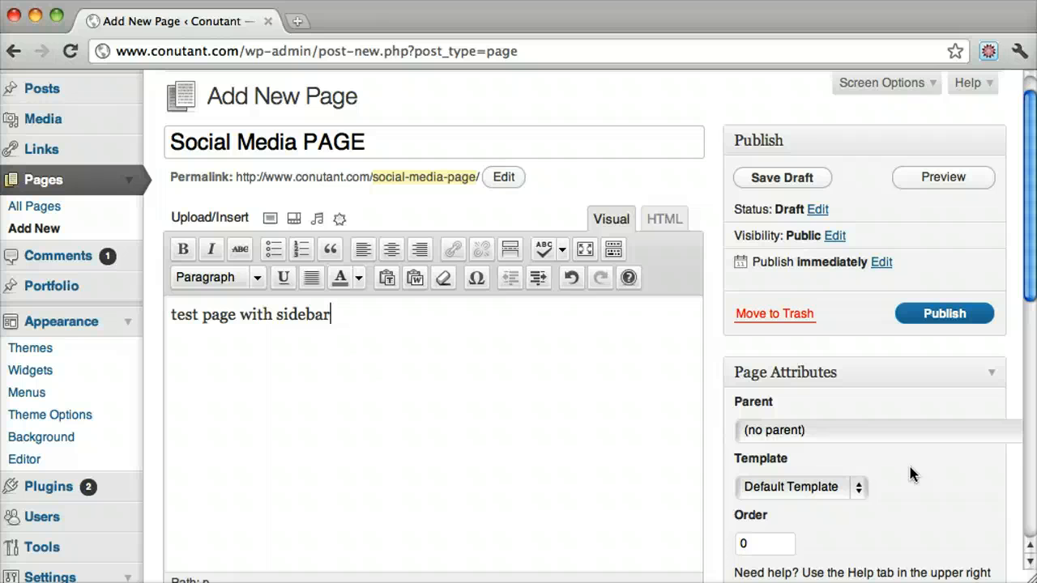
pyautogui.click(799, 487)
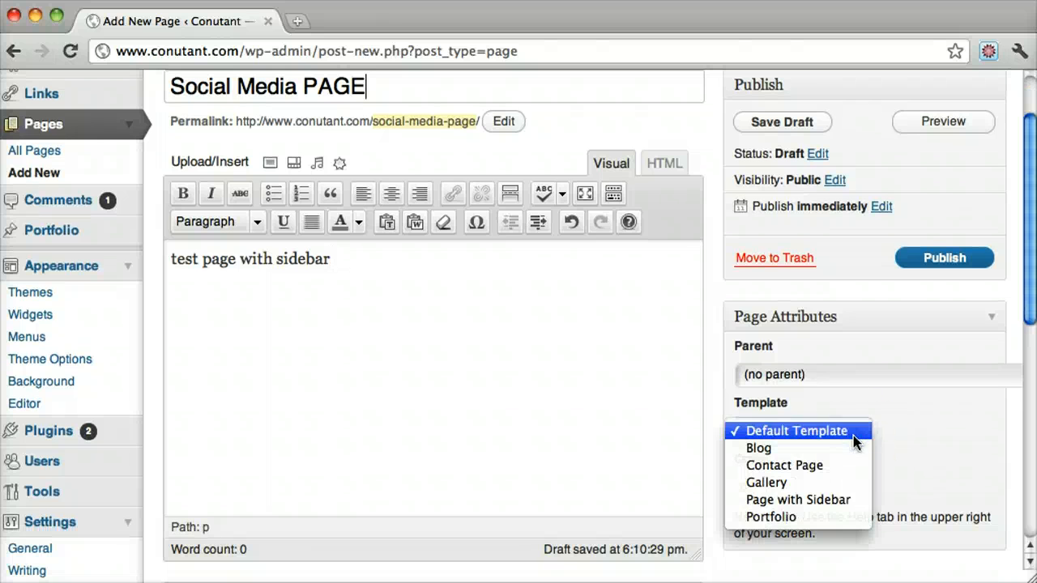
pyautogui.click(798, 499)
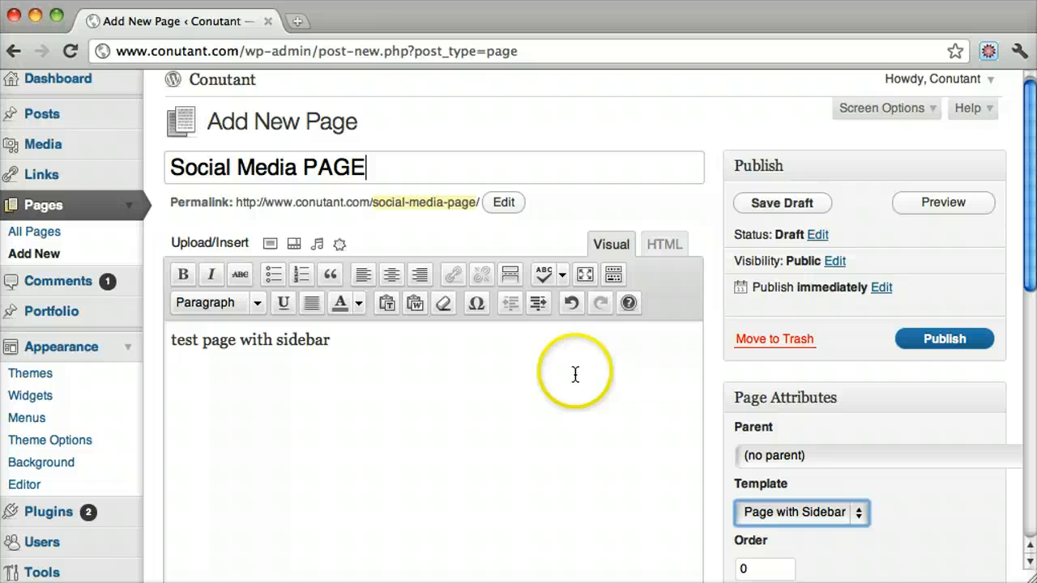
pyautogui.click(944, 338)
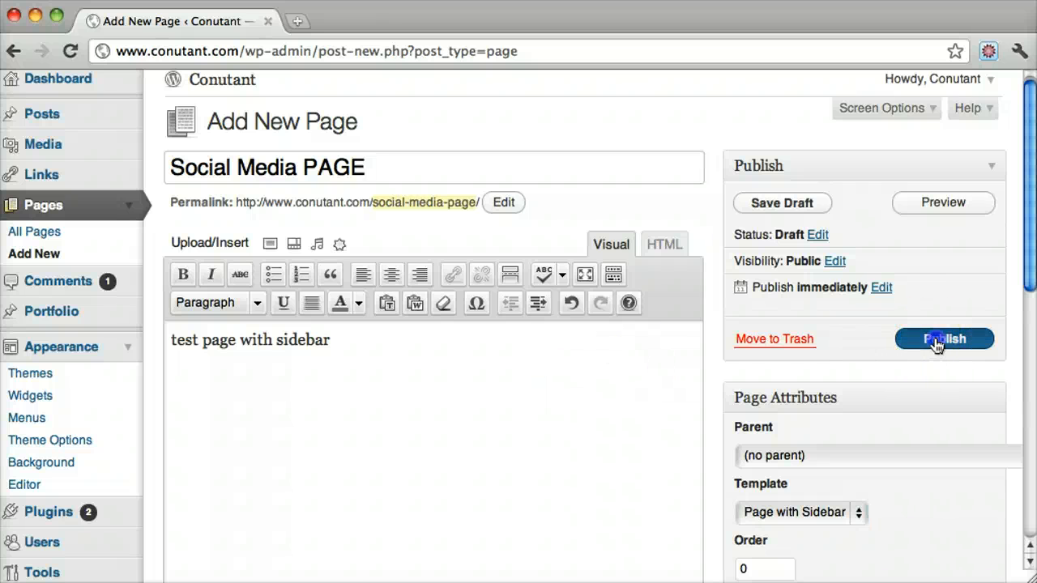
pyautogui.click(944, 338)
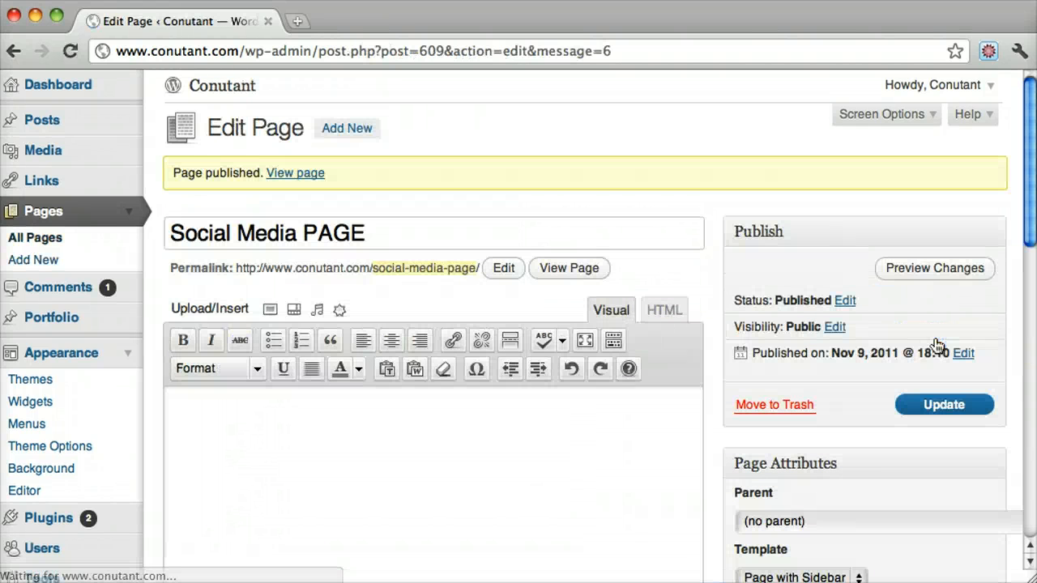
# Open the published page in a new tab, then go to Appearance > Widgets.
pyautogui.click(568, 269)
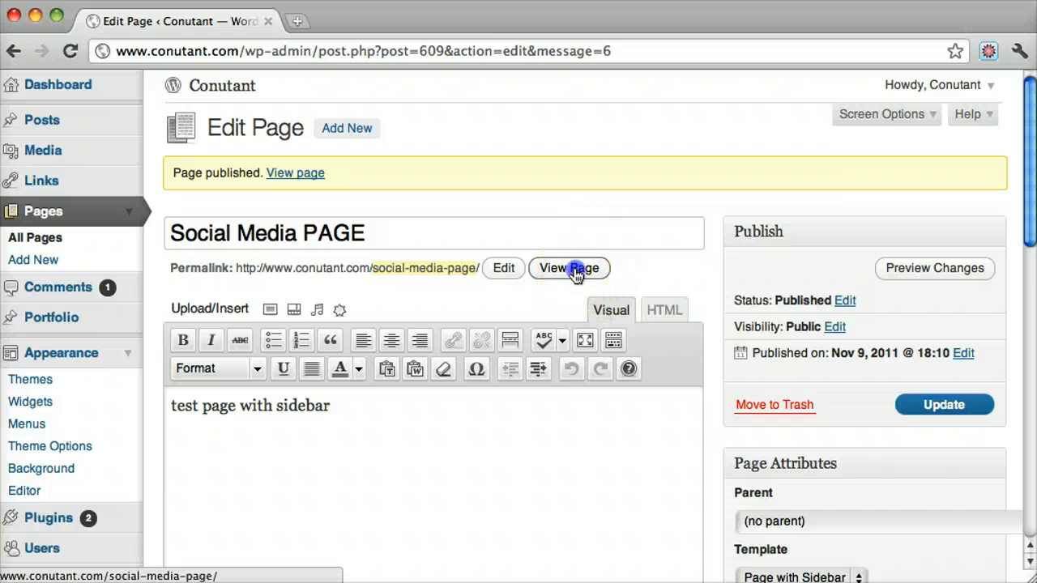
pyautogui.click(569, 269)
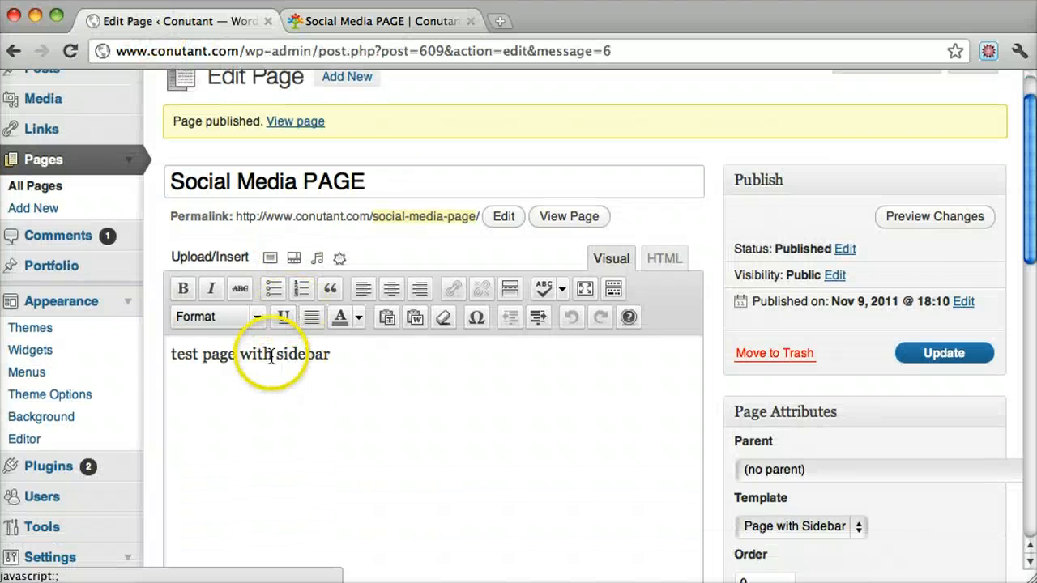
pyautogui.click(29, 350)
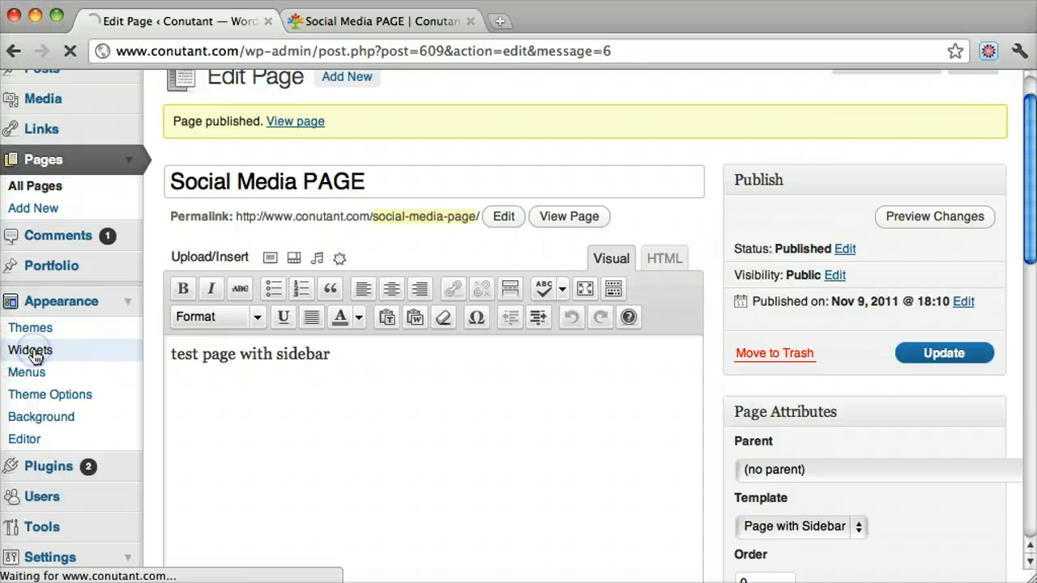
pyautogui.click(30, 349)
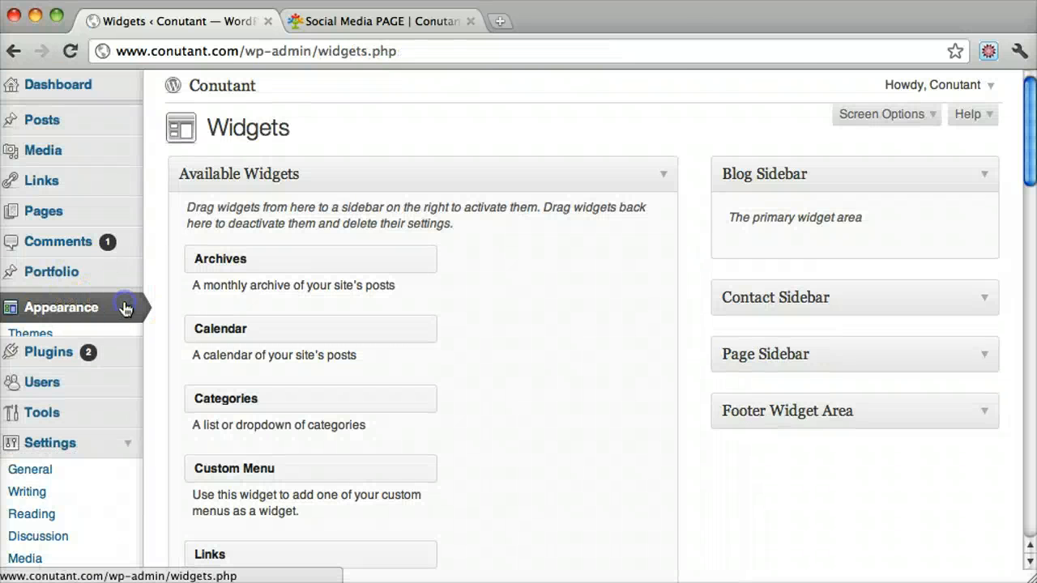
# Delete the existing Follow Us! social media widget from Page Sidebar.
pyautogui.click(60, 307)
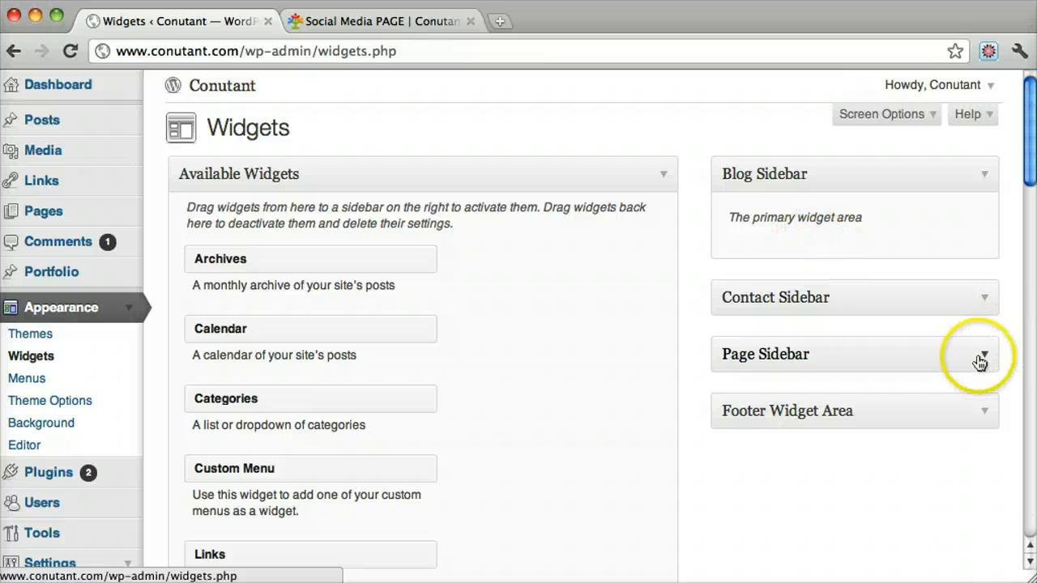
pyautogui.click(983, 354)
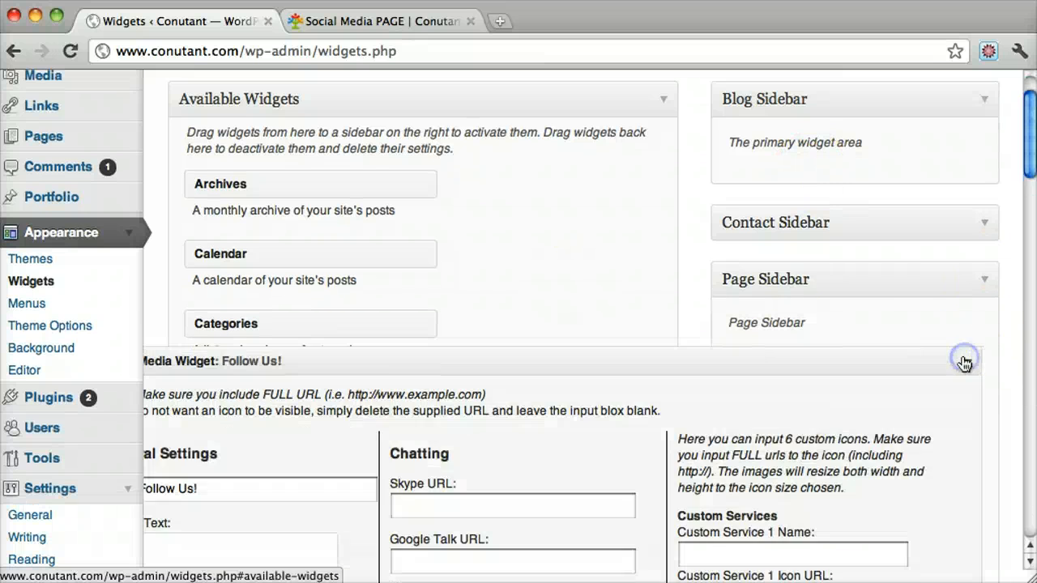
pyautogui.scroll(-3)
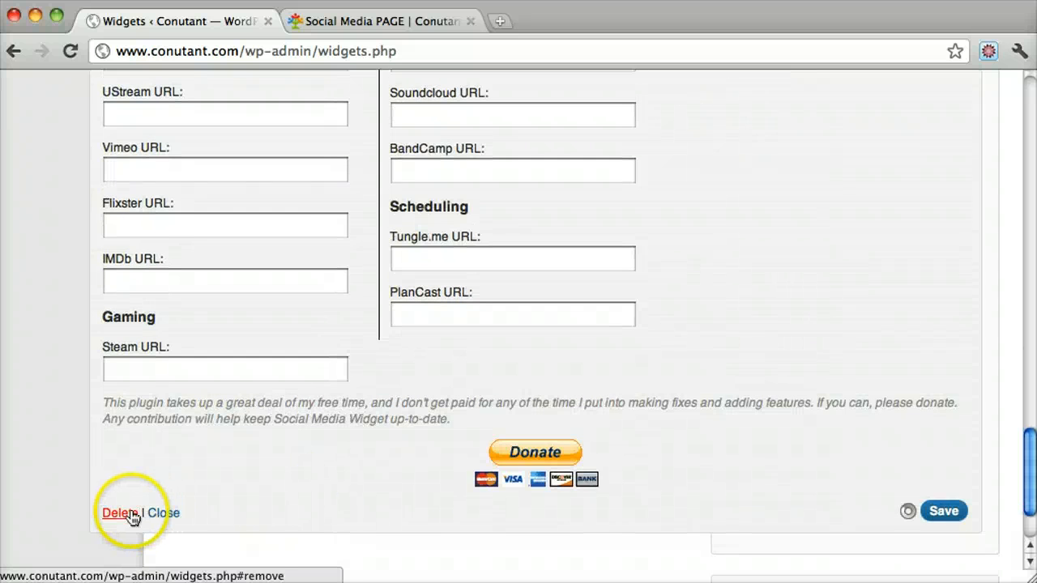
pyautogui.click(116, 512)
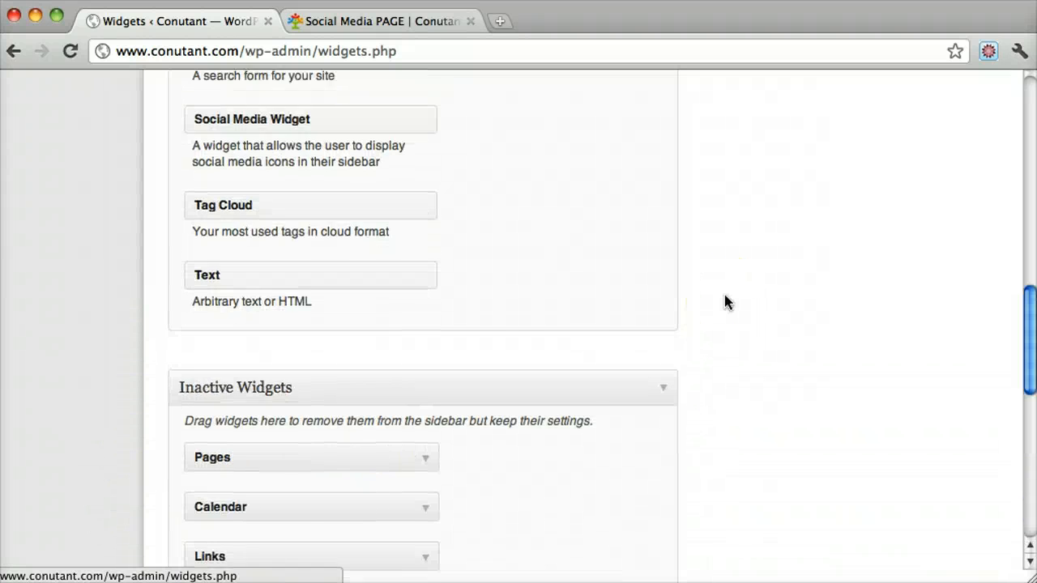
# Drag a new Social Media Widget into the Page Sidebar.
pyautogui.scroll(3)
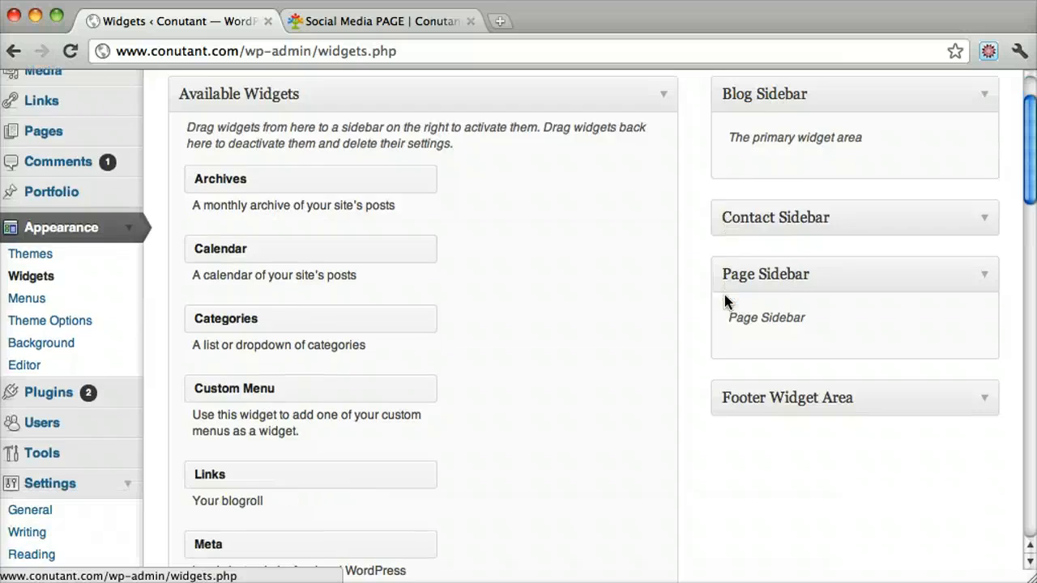
pyautogui.scroll(-3)
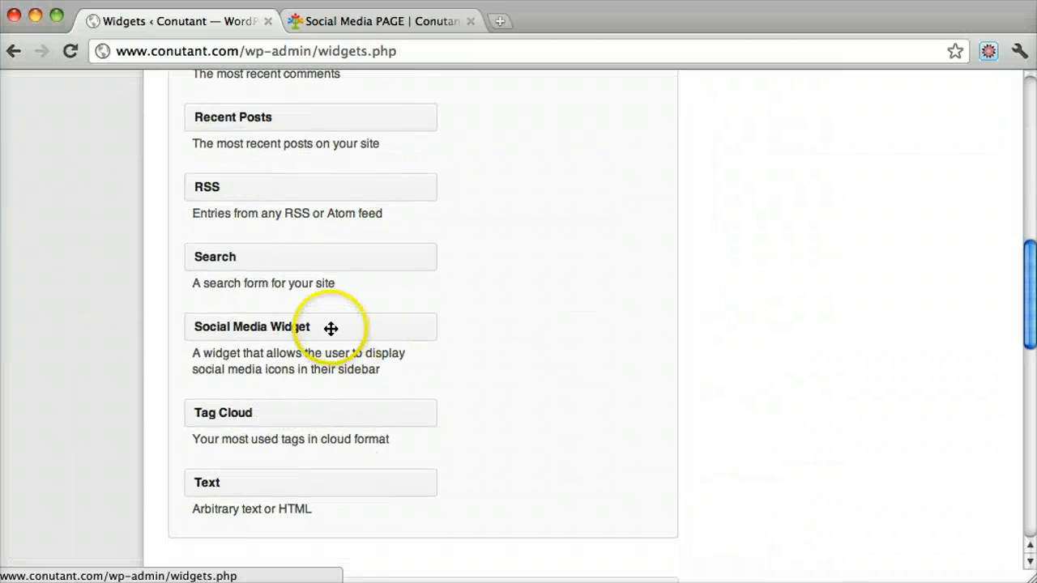
pyautogui.moveTo(330, 327); pyautogui.dragTo(603, 193)
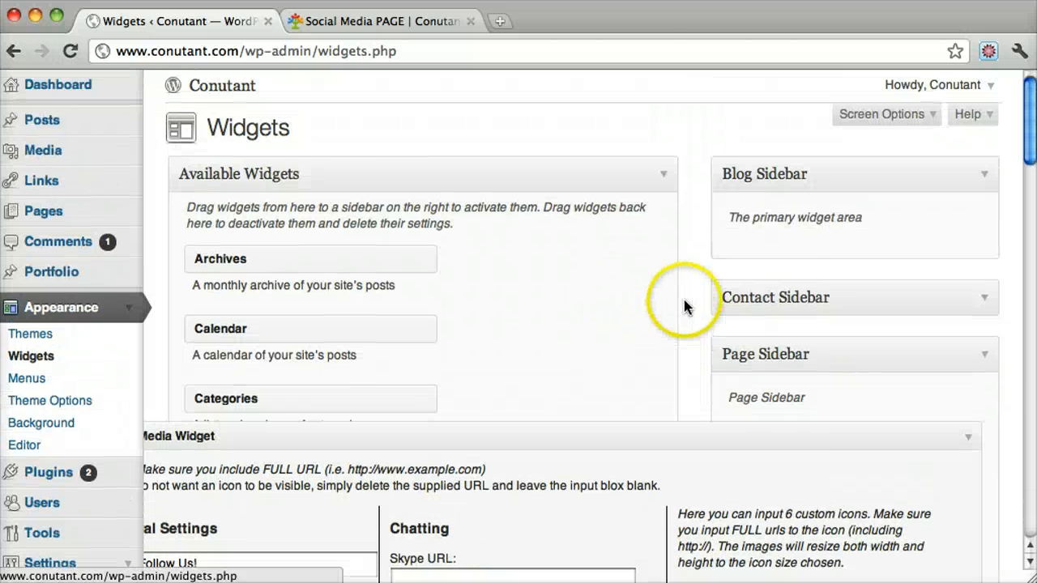
# Enter the Facebook URL facebook.com/conutant.com and the conutant Twitter profile URL.
pyautogui.scroll(-3)
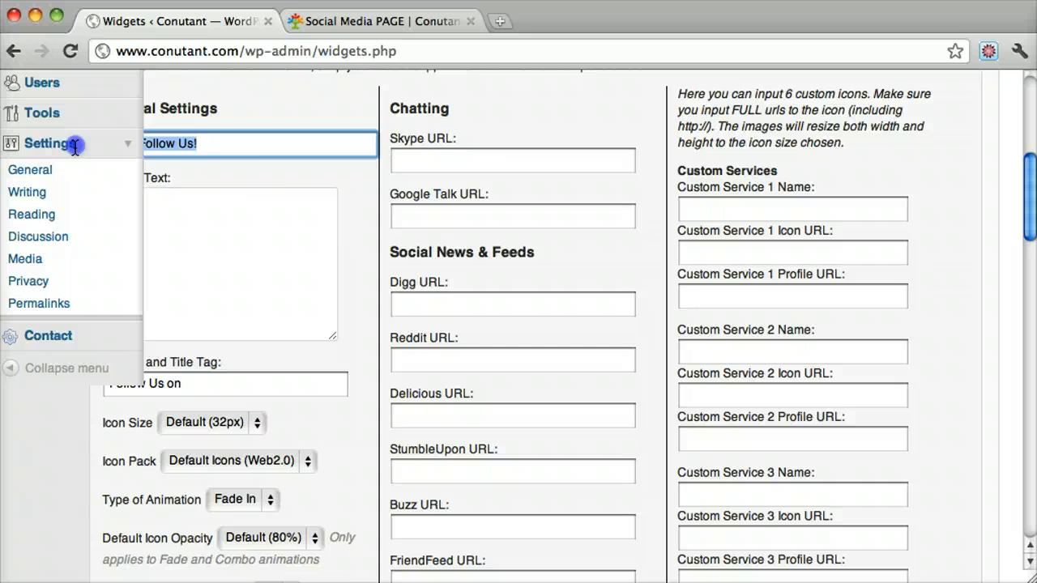
pyautogui.scroll(-3)
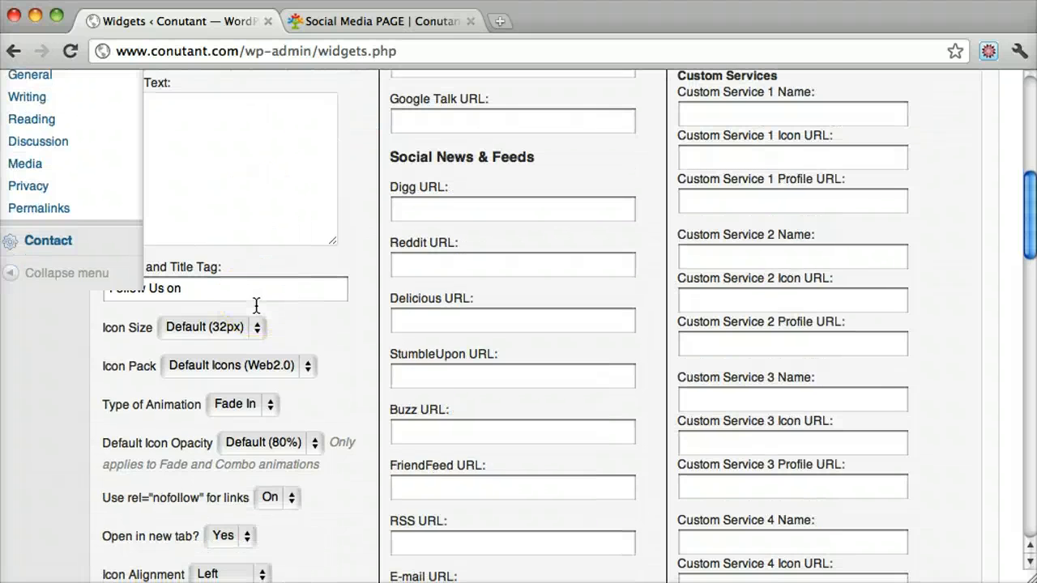
pyautogui.scroll(-3)
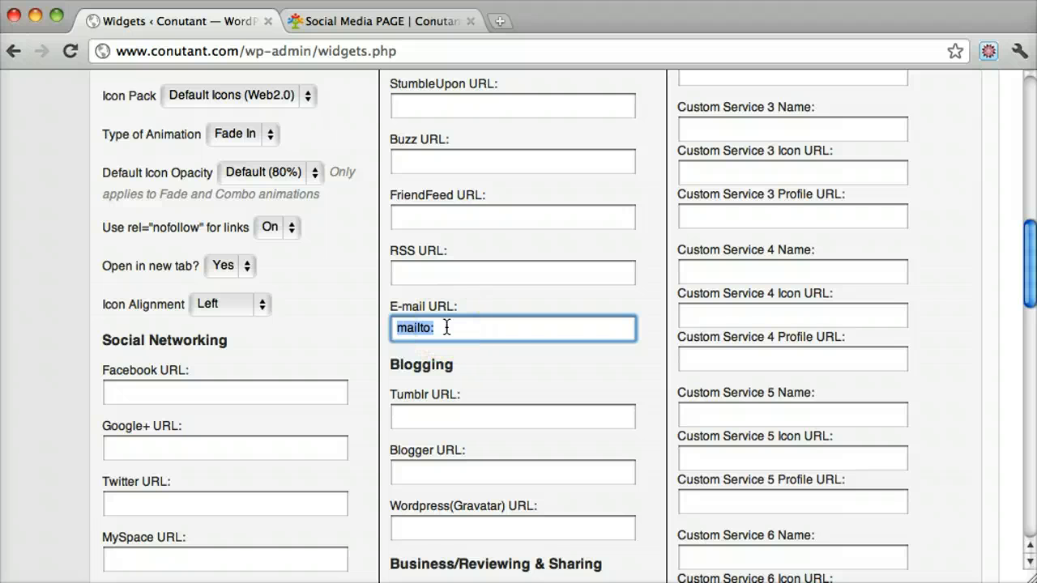
pyautogui.click(463, 328)
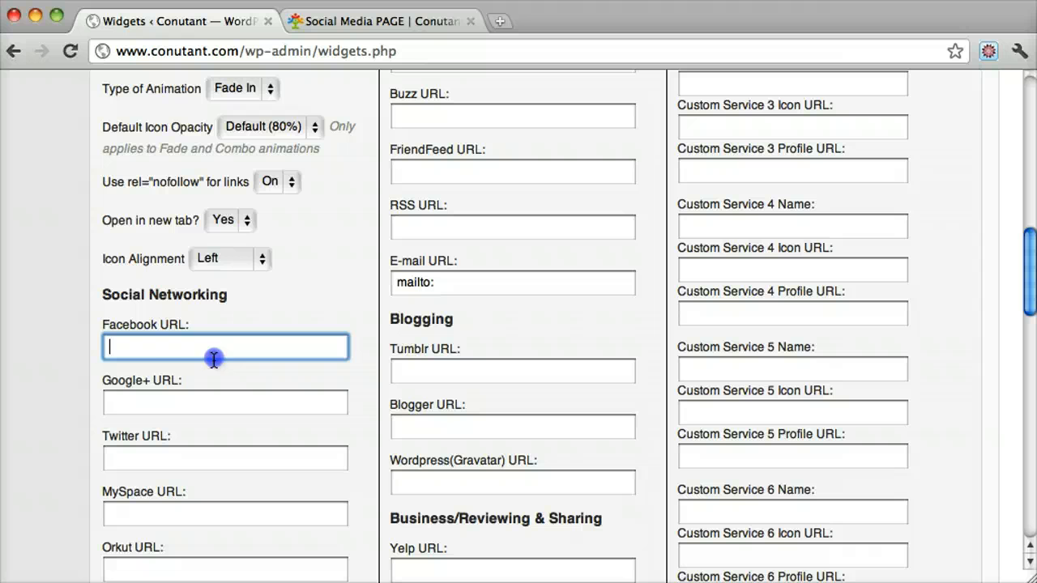
pyautogui.write('facebook.com')
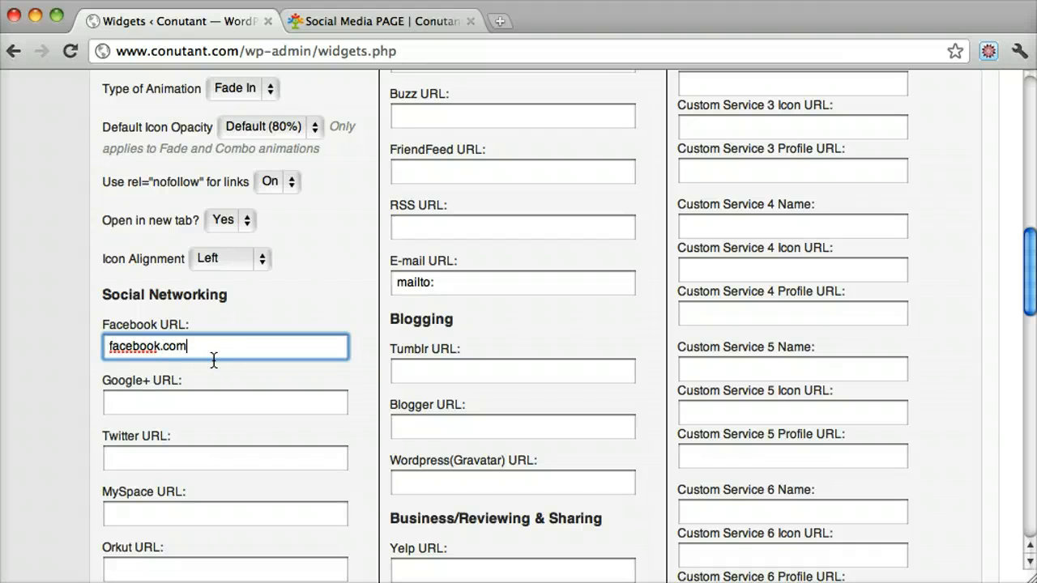
pyautogui.write('/')
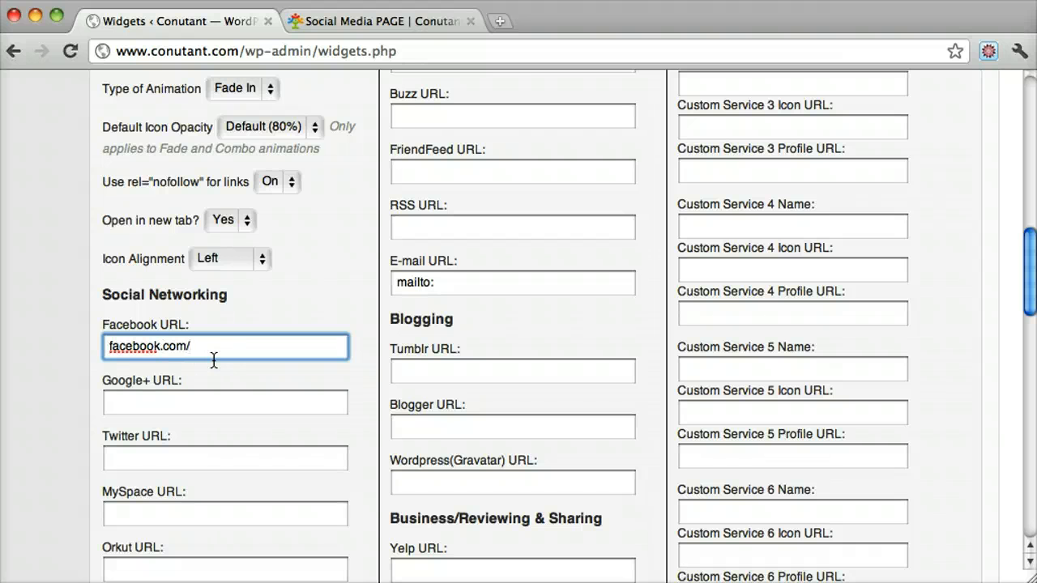
pyautogui.write('conutant.com')
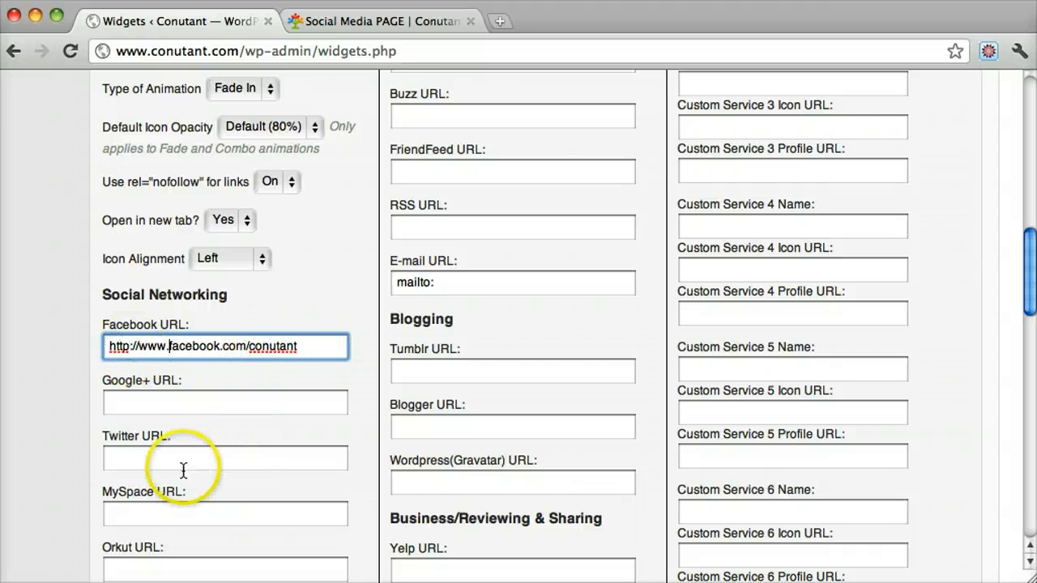
pyautogui.write('http://www.twitter.com')
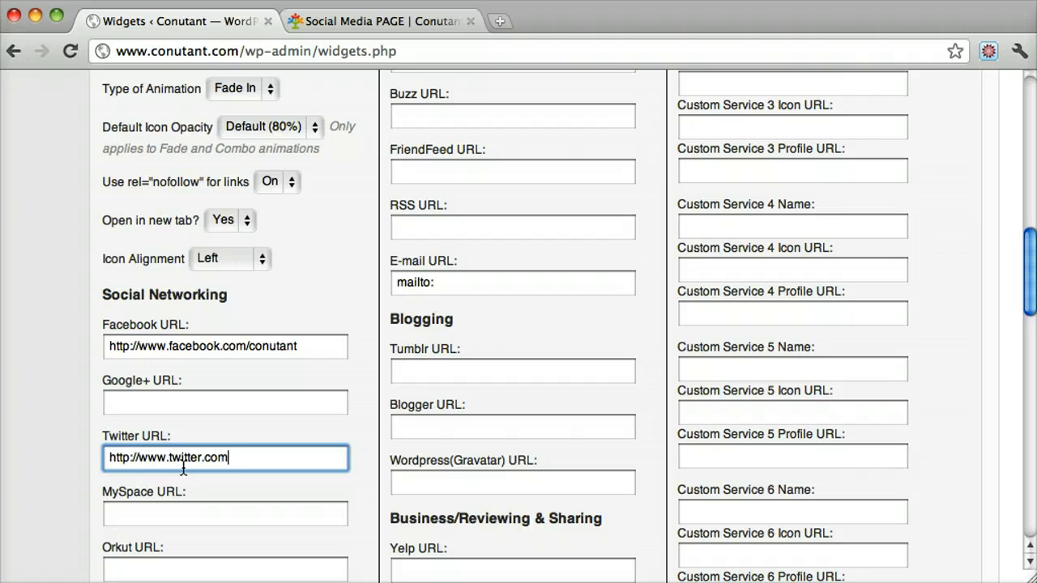
pyautogui.write('/conutant')
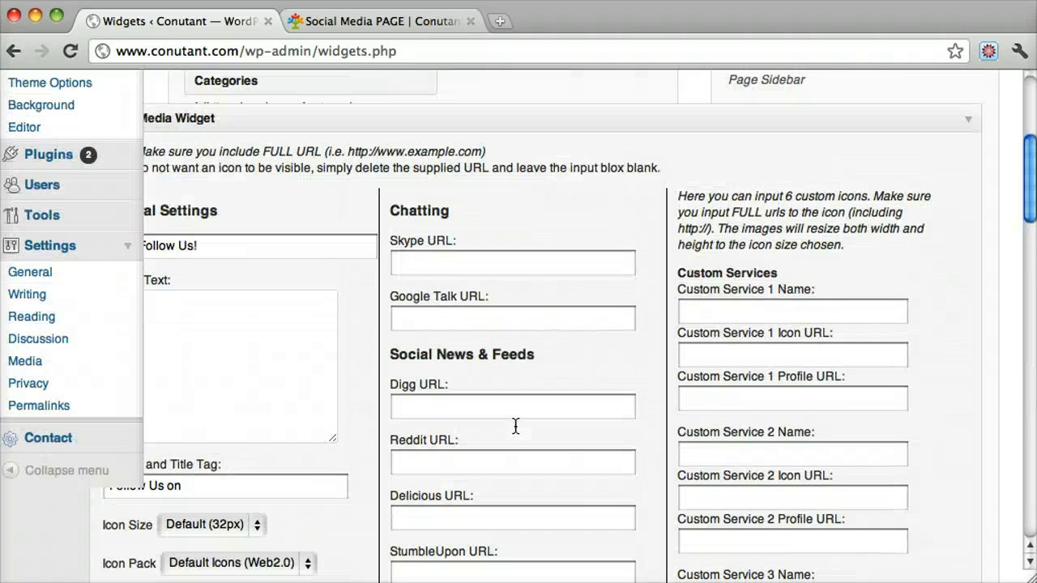
pyautogui.scroll(-3)
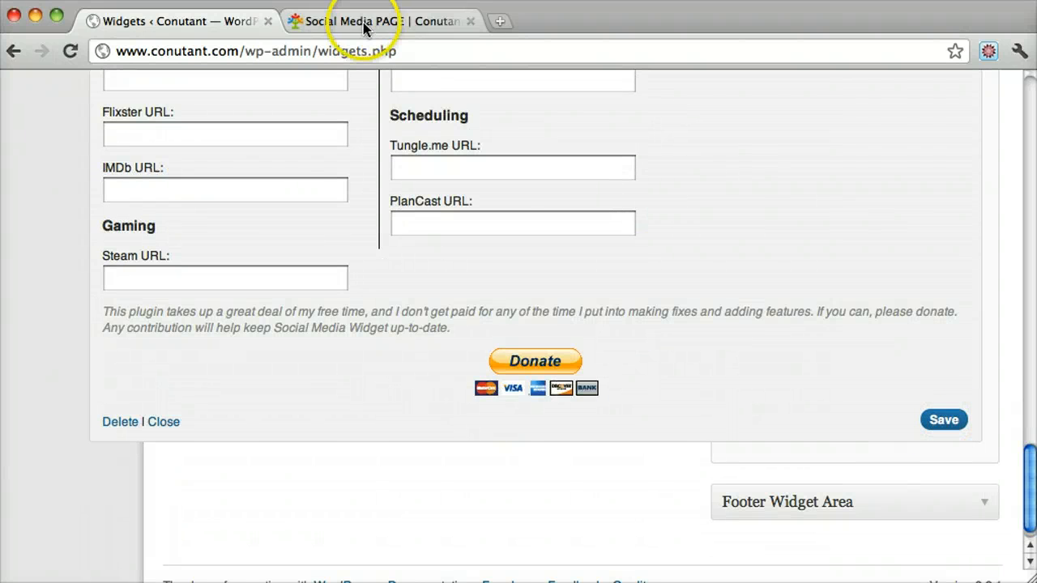
# On the live page, test the Twitter icon's link, then return to the page tab.
pyautogui.click(380, 21)
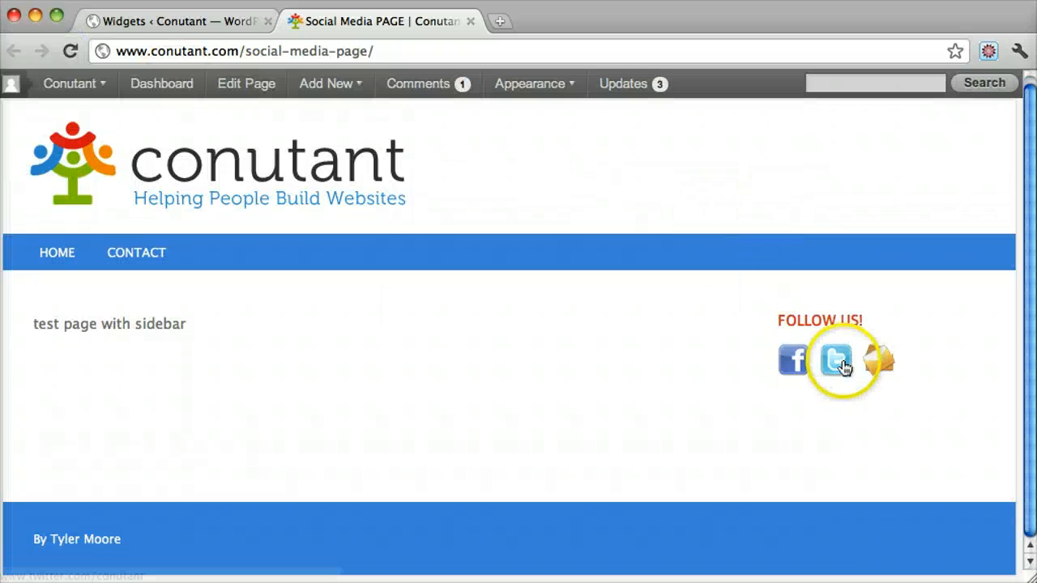
pyautogui.click(836, 361)
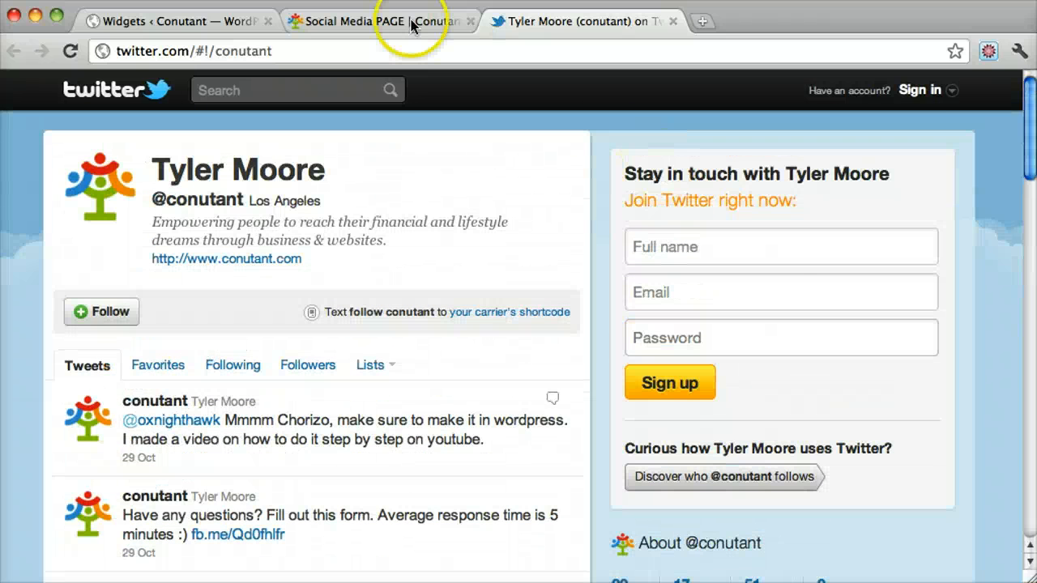
pyautogui.click(174, 20)
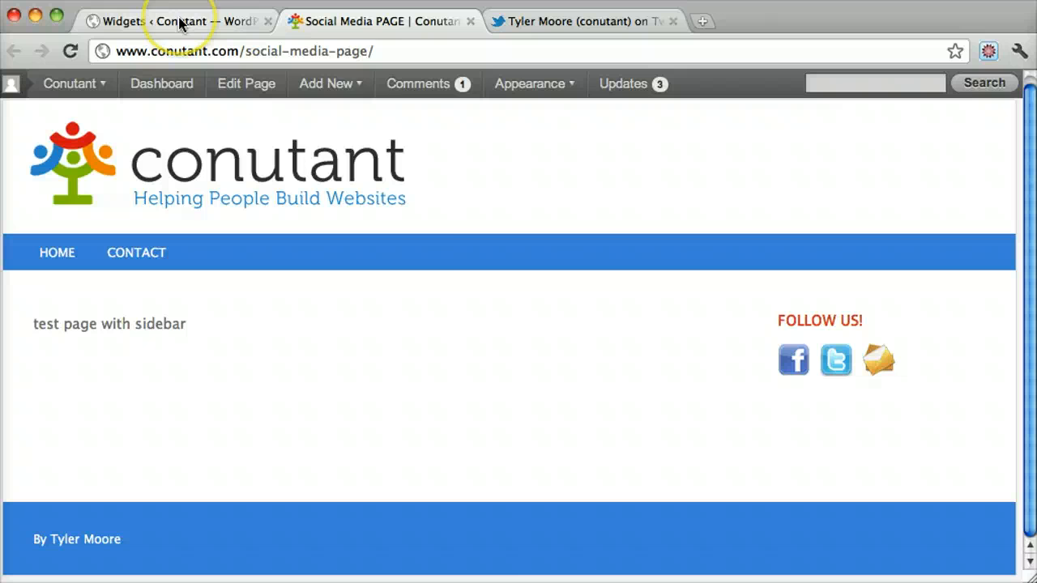